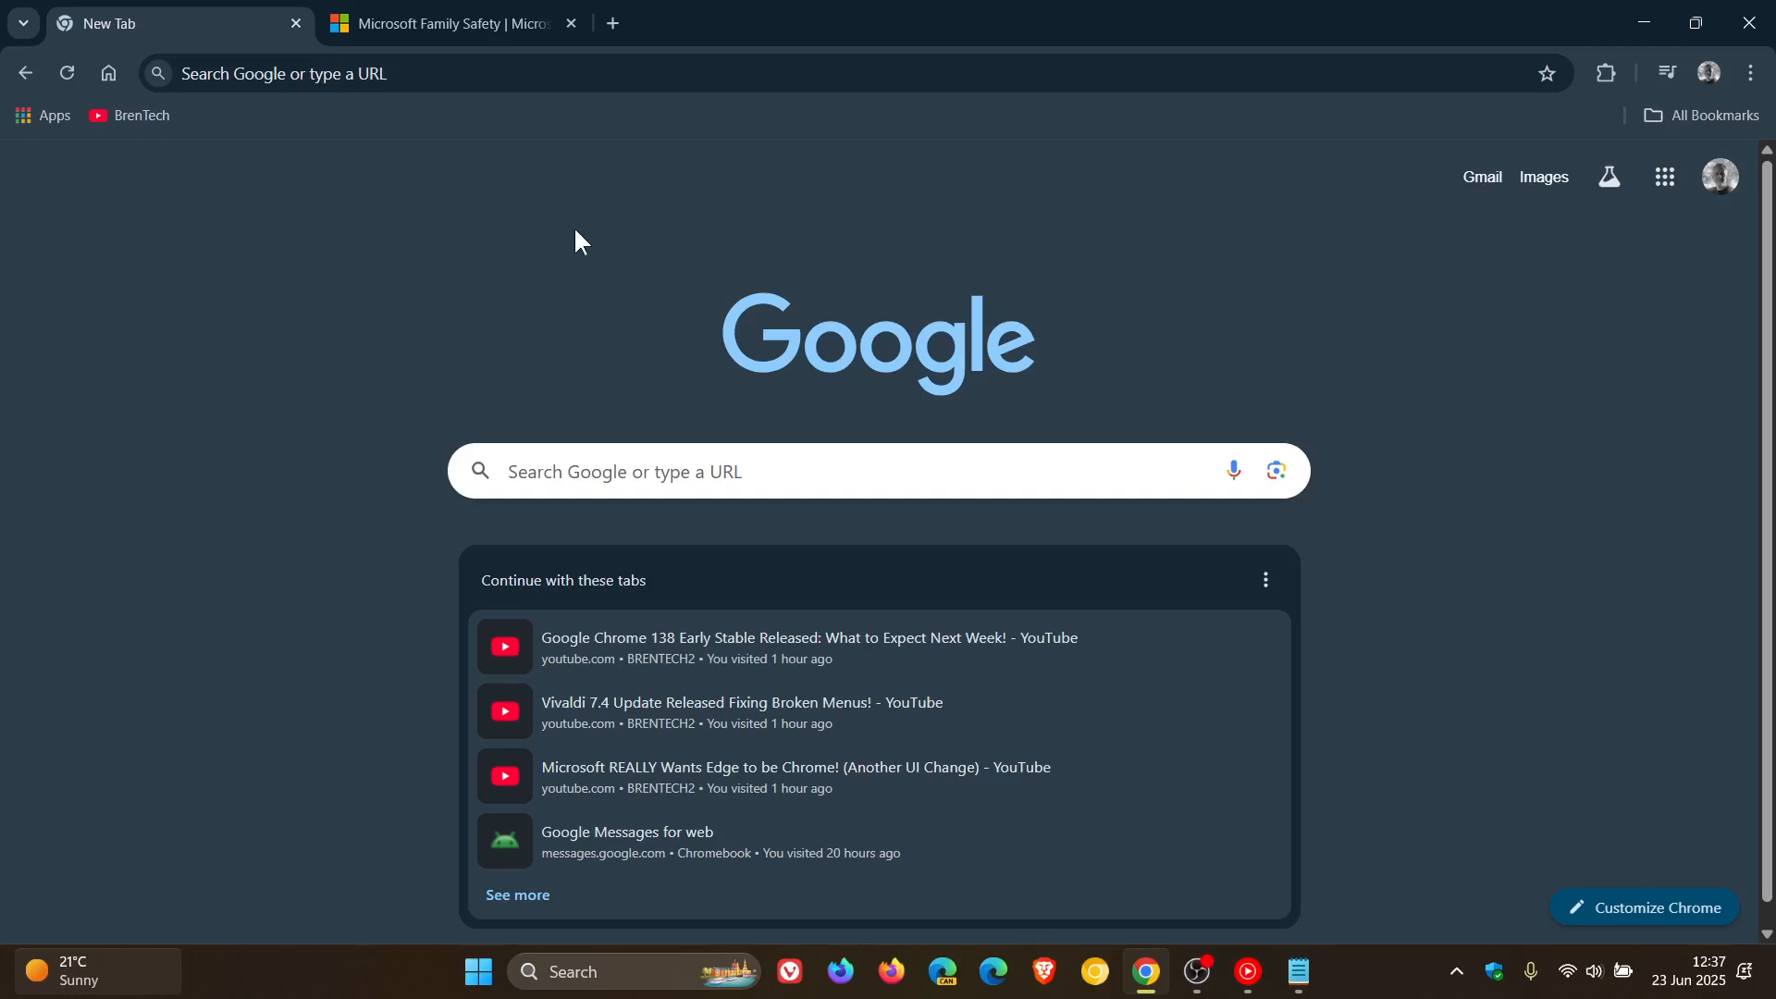
{"action": "mouse_move", "coordinate": [1355, 309]}
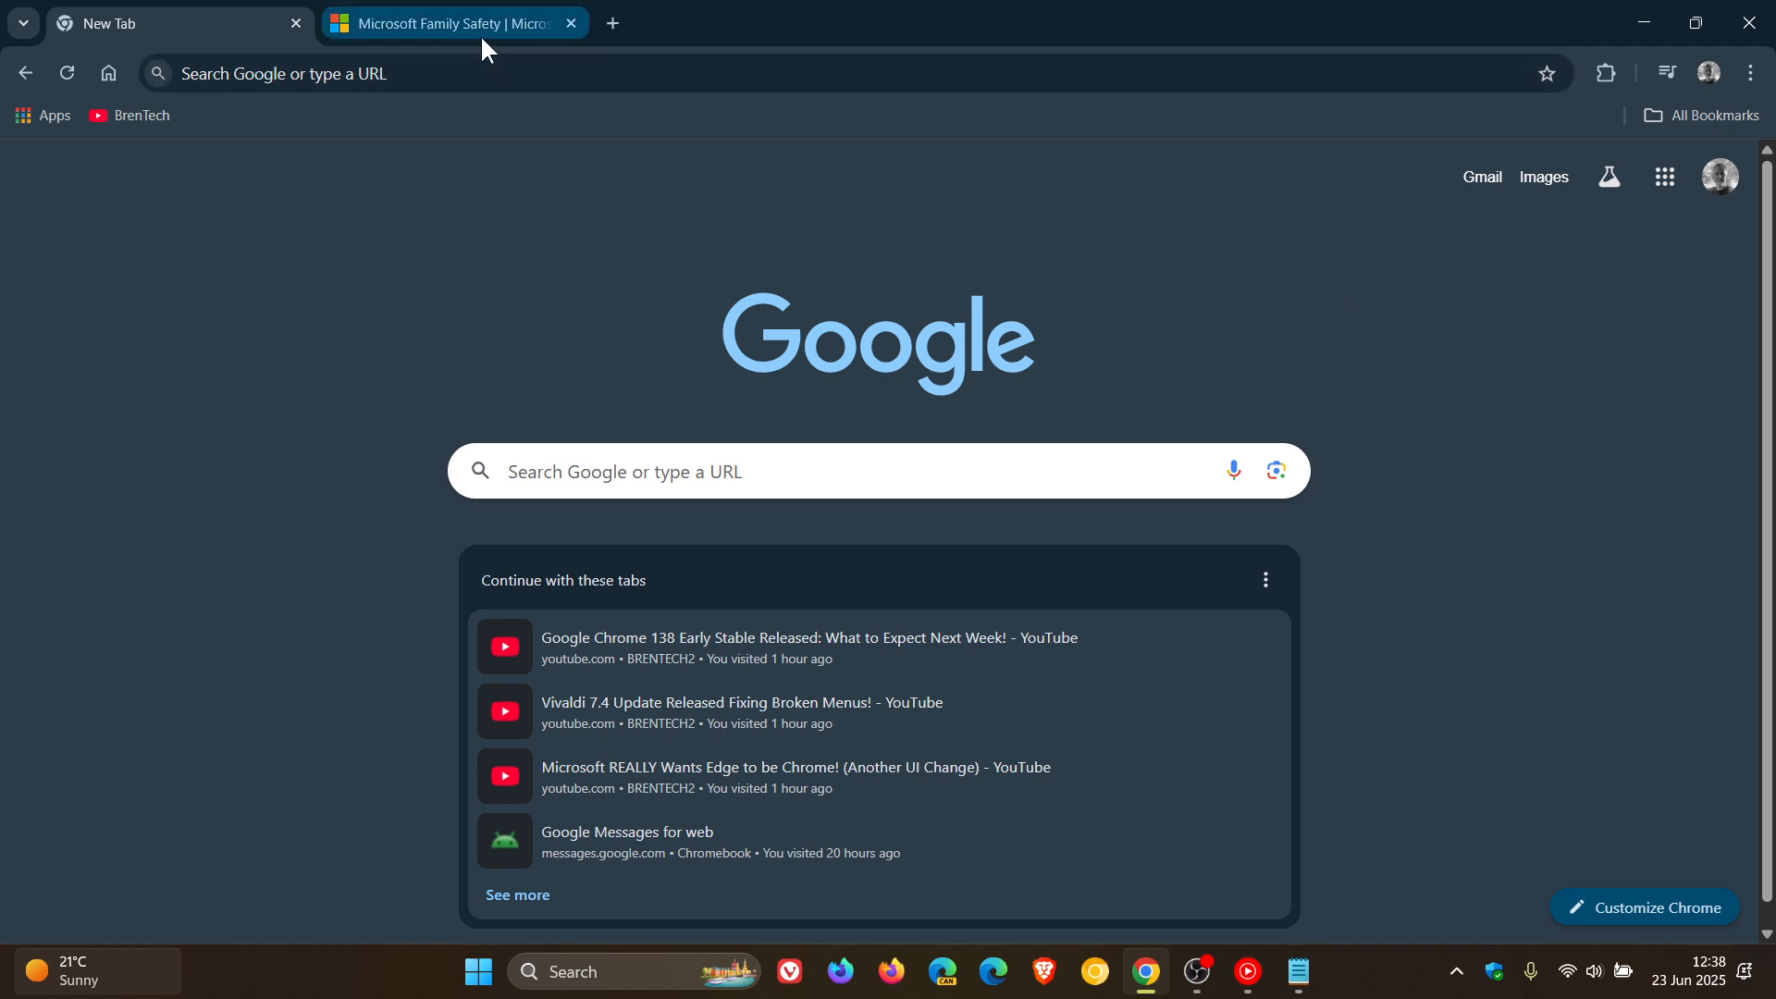
Step: Confirm on Chrome's About page that version 137.0.7151.120 is up to date, then return to Family Safety
{"action": "left_click", "coordinate": [448, 22]}
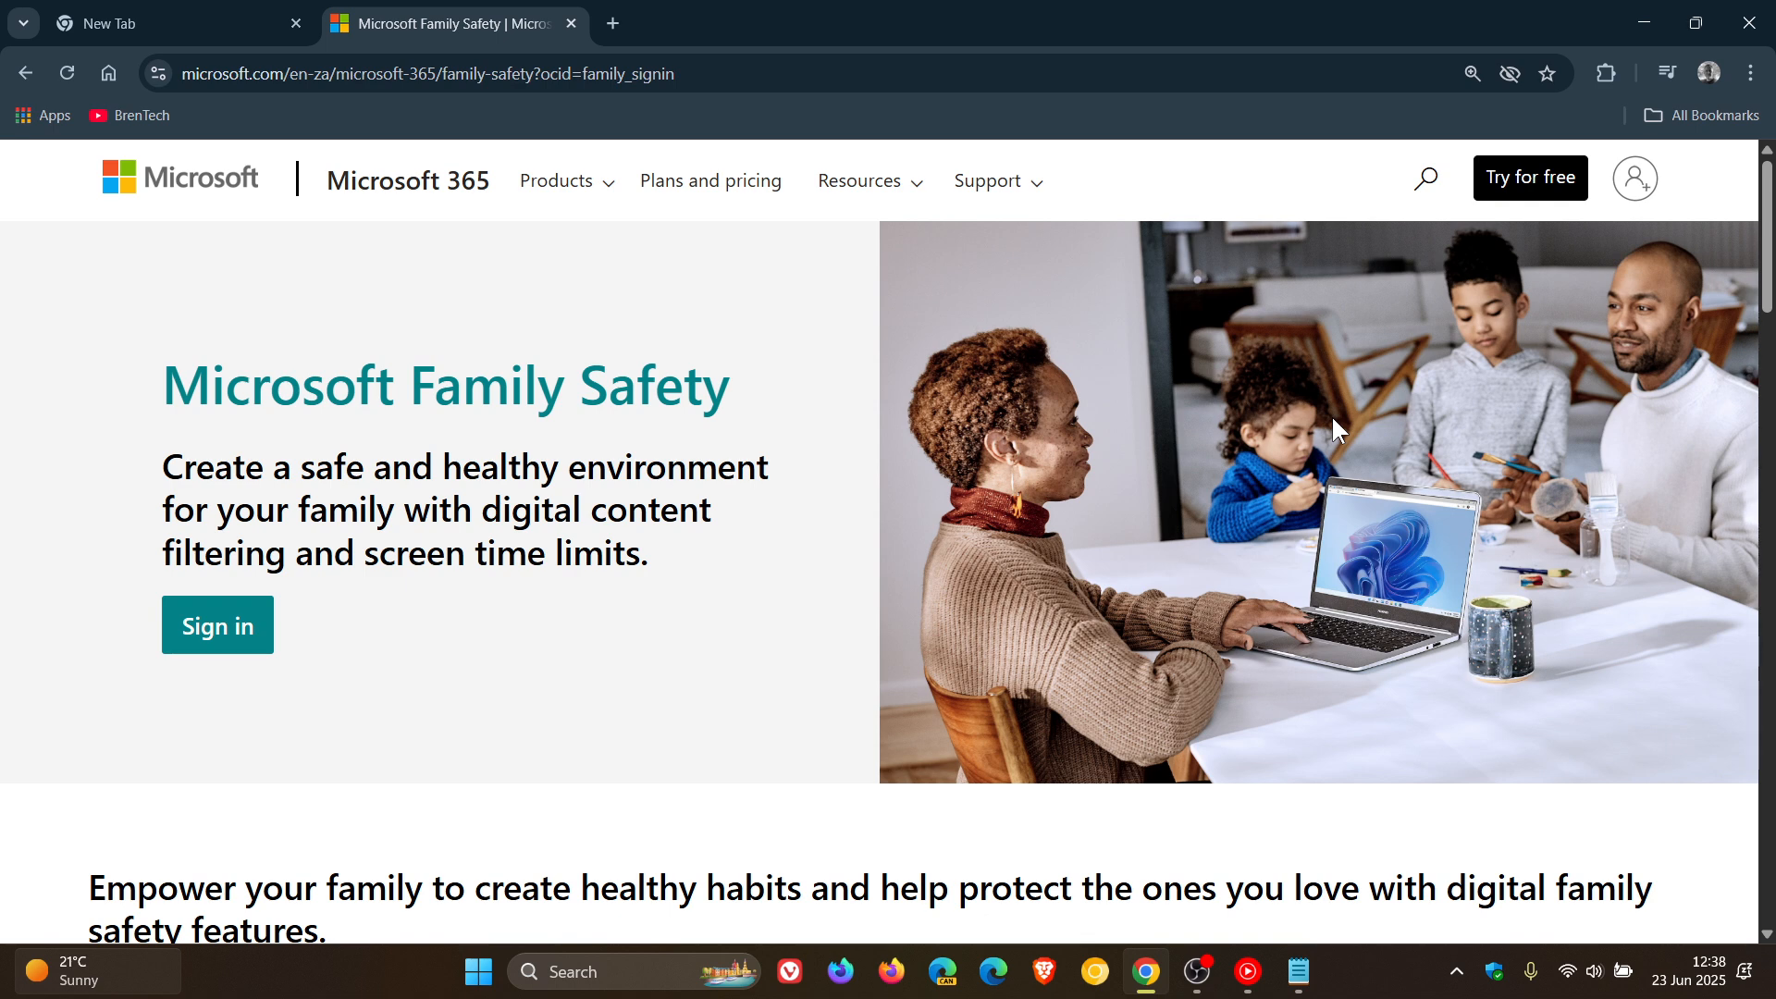
{"action": "mouse_move", "coordinate": [566, 352]}
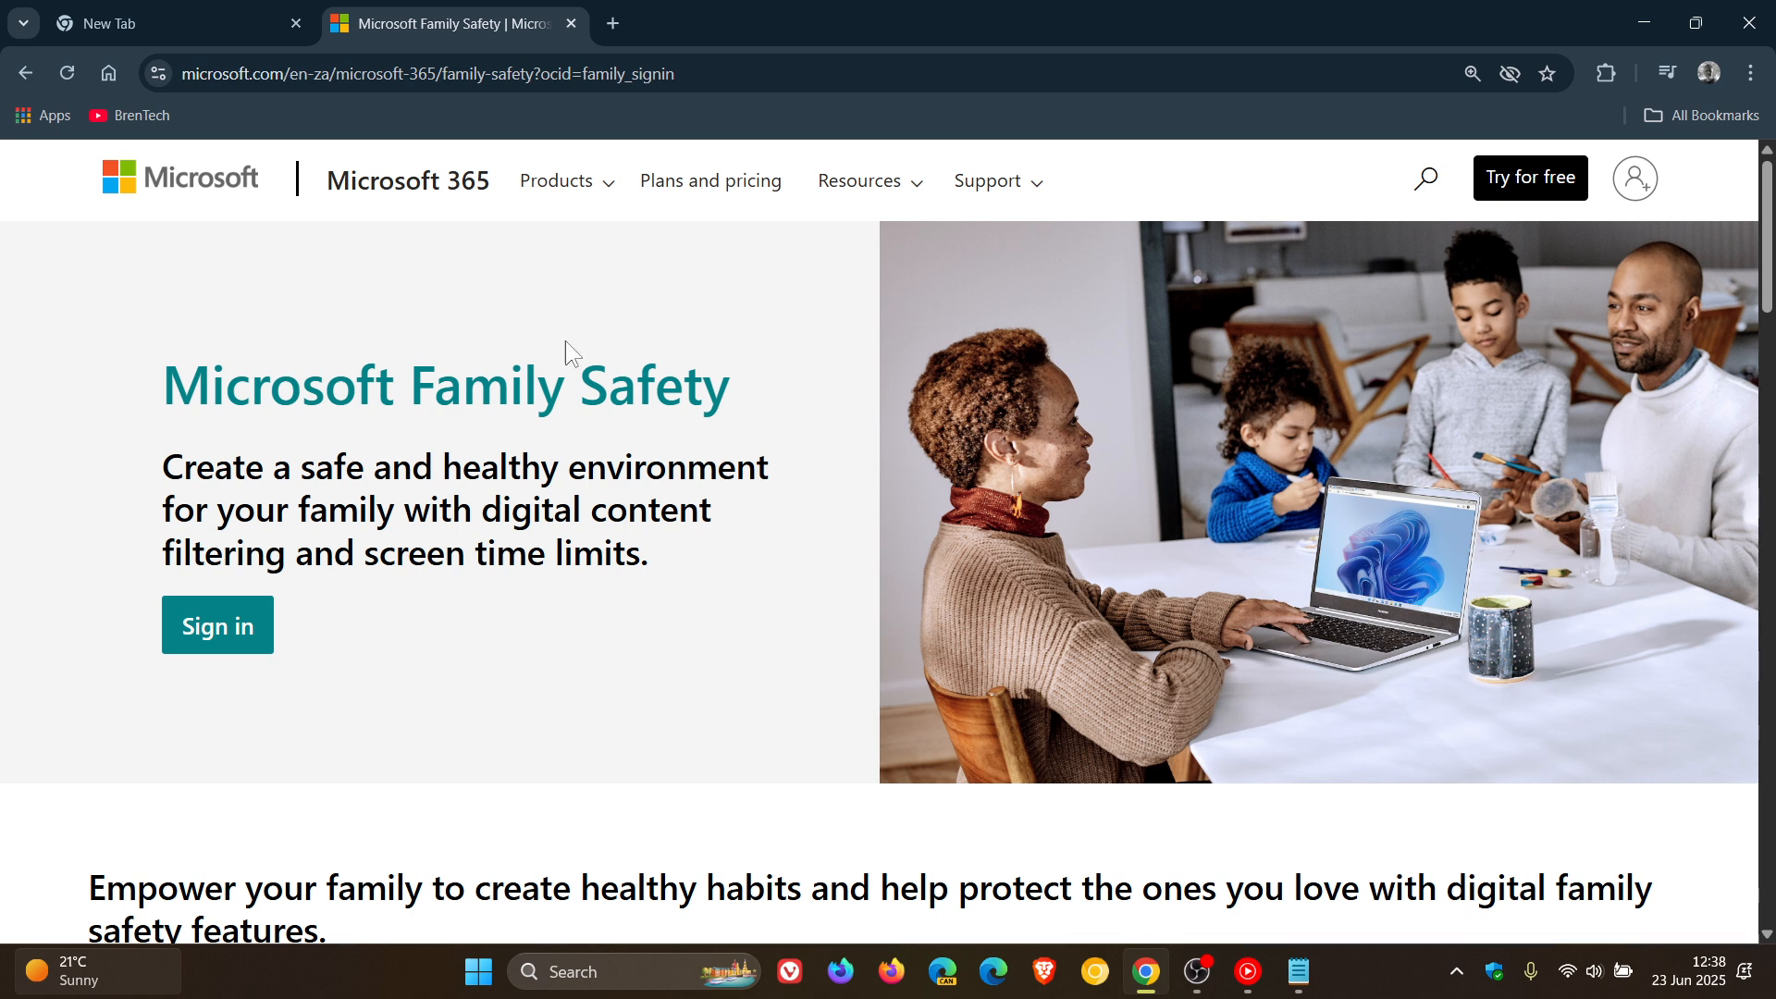
{"action": "left_click", "coordinate": [170, 22]}
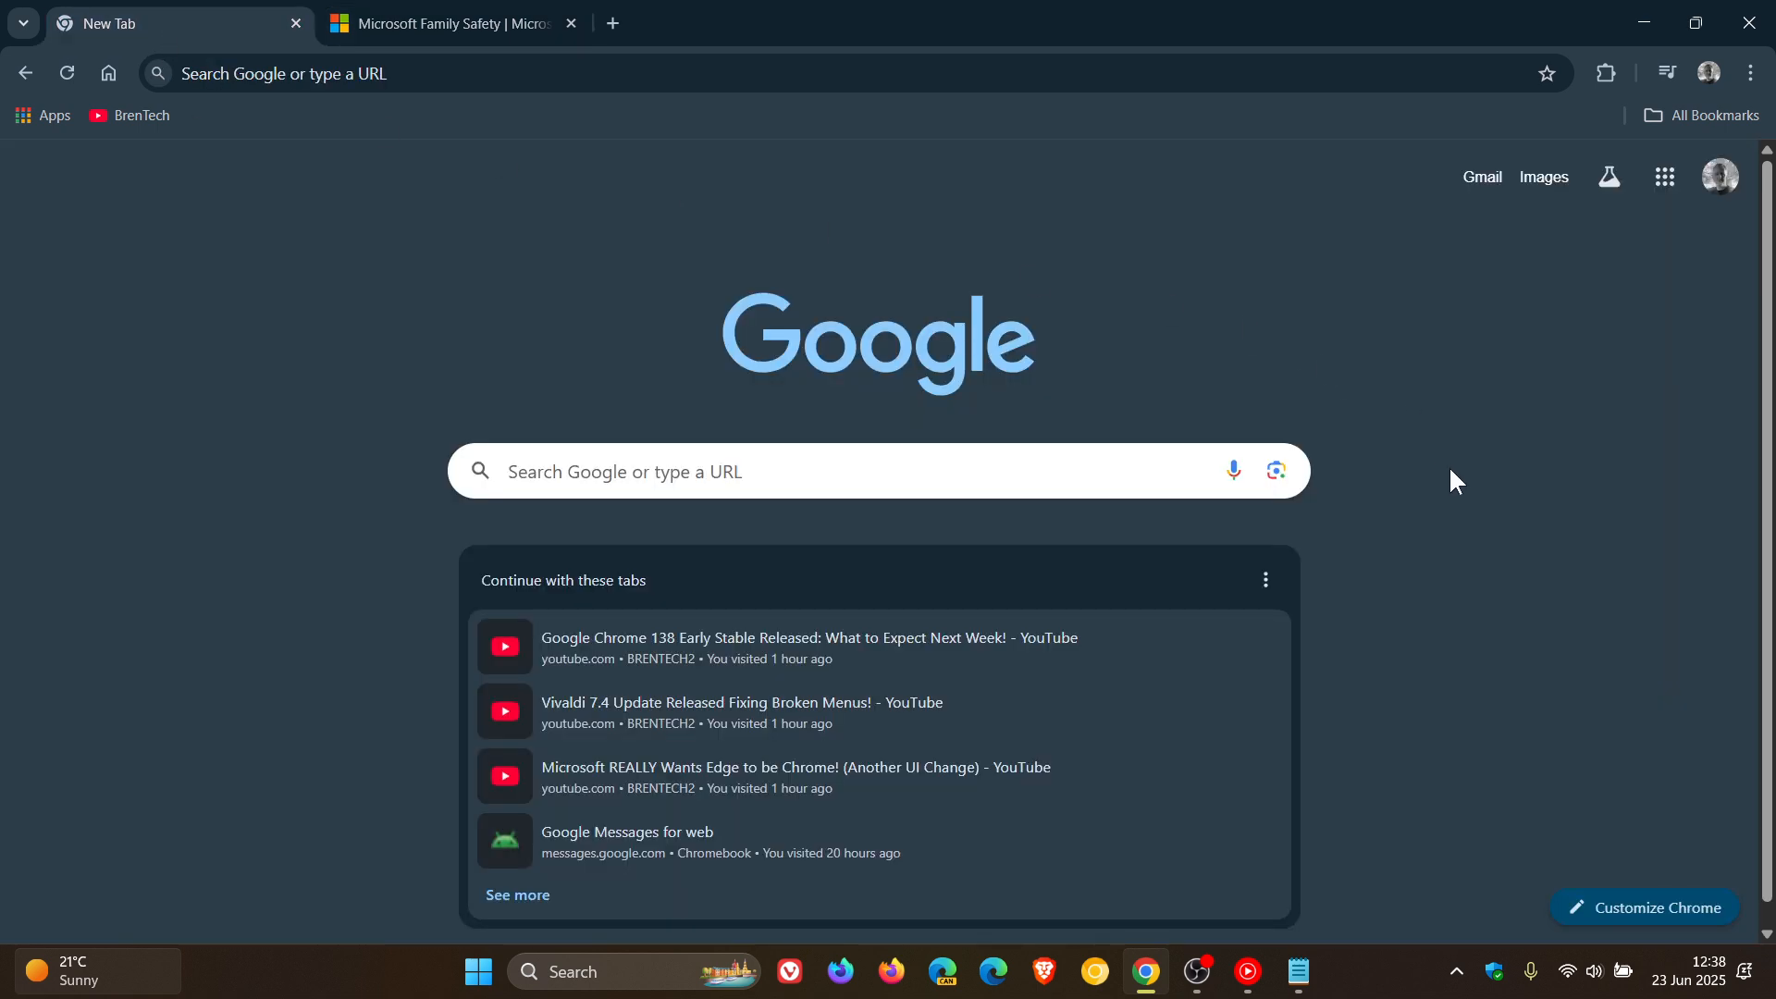
{"action": "left_click", "coordinate": [1749, 72]}
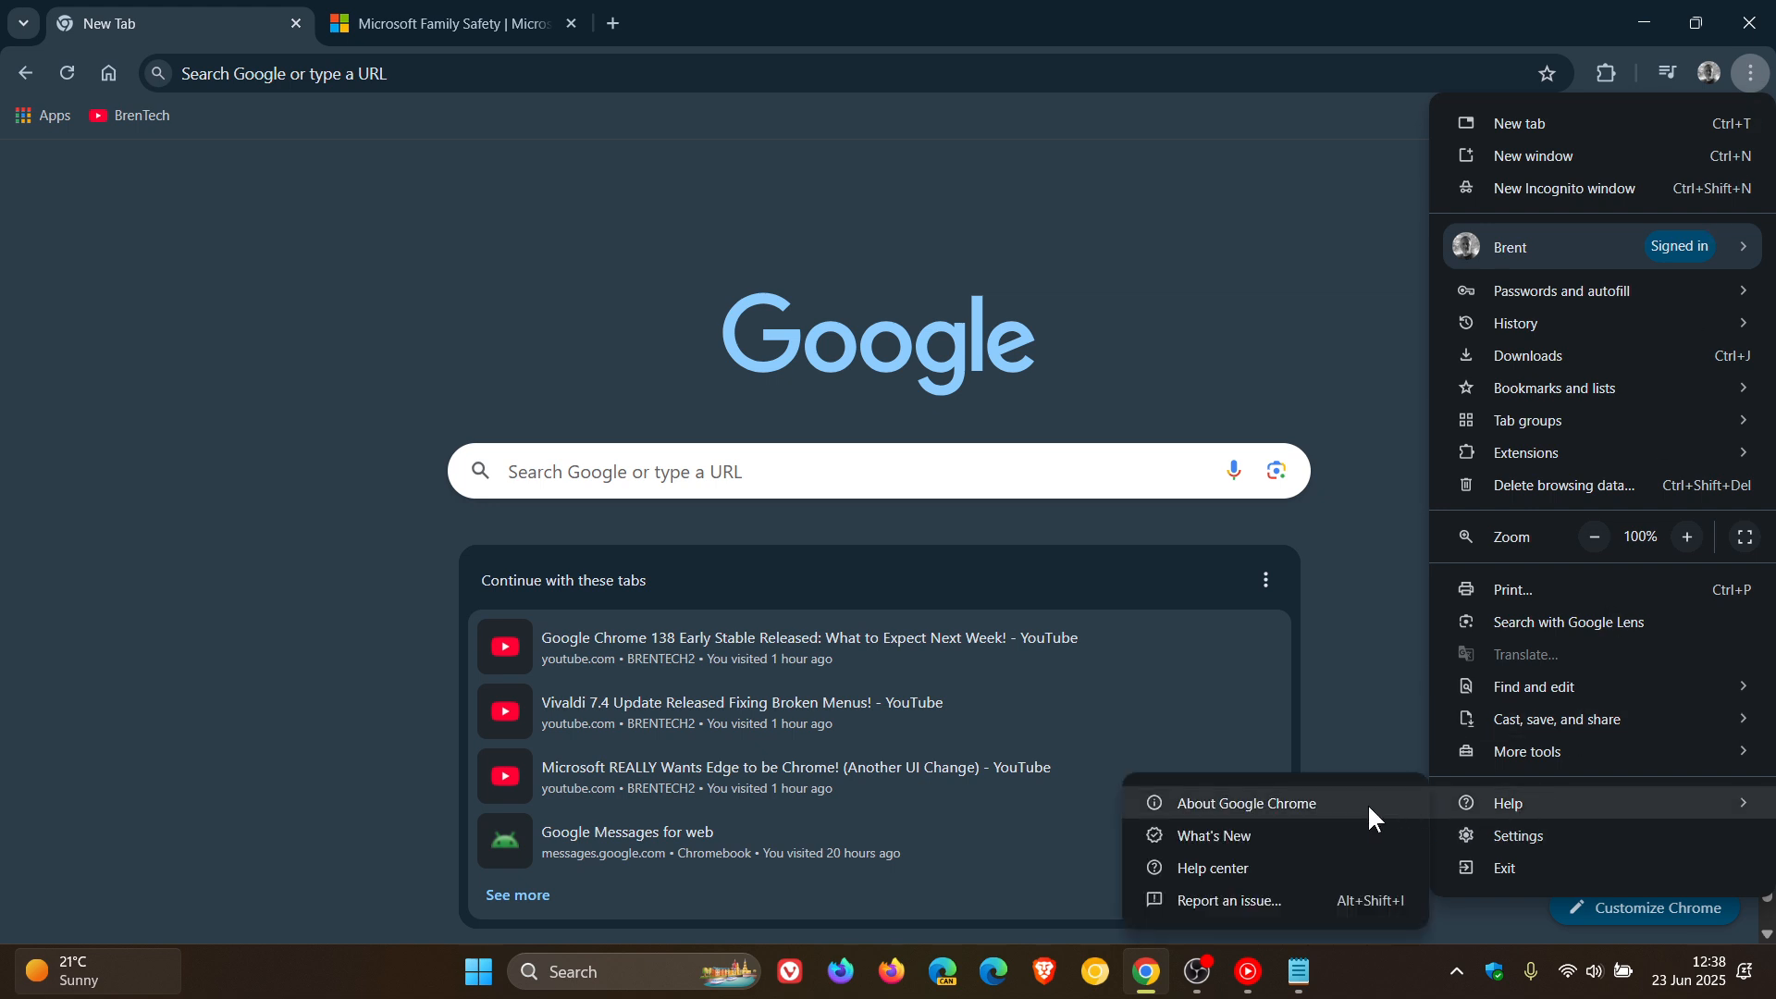
{"action": "left_click", "coordinate": [1247, 803]}
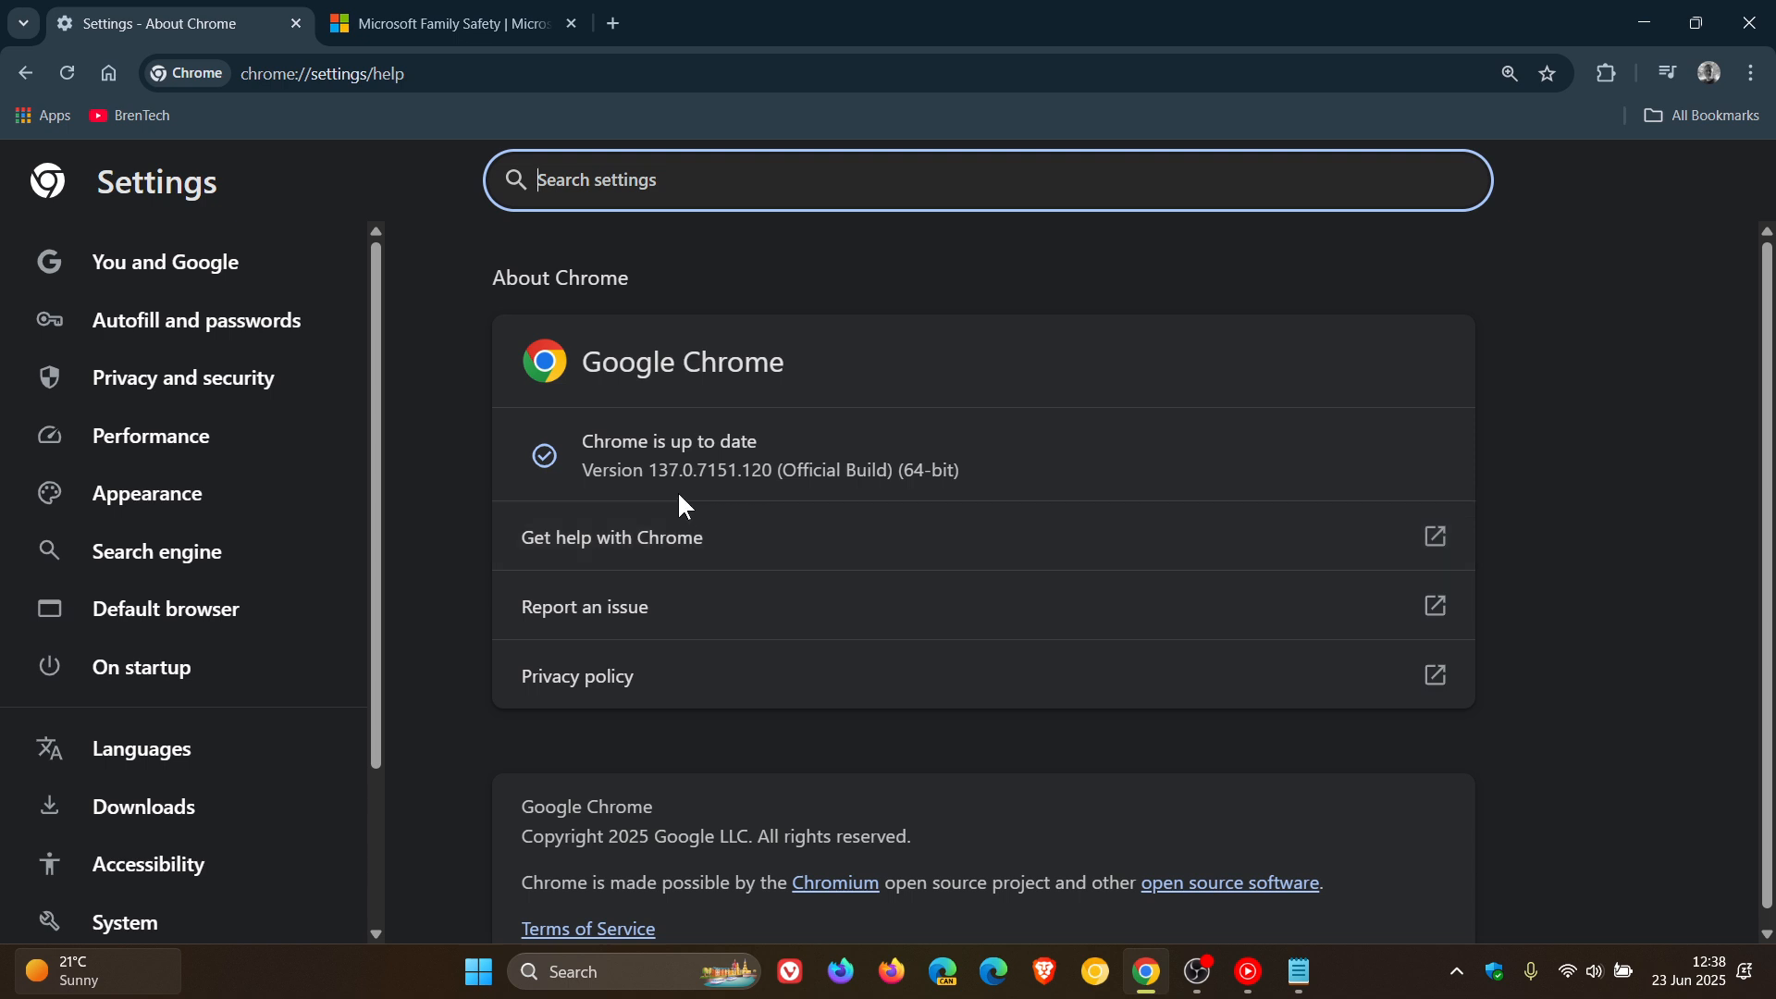
{"action": "mouse_move", "coordinate": [733, 505]}
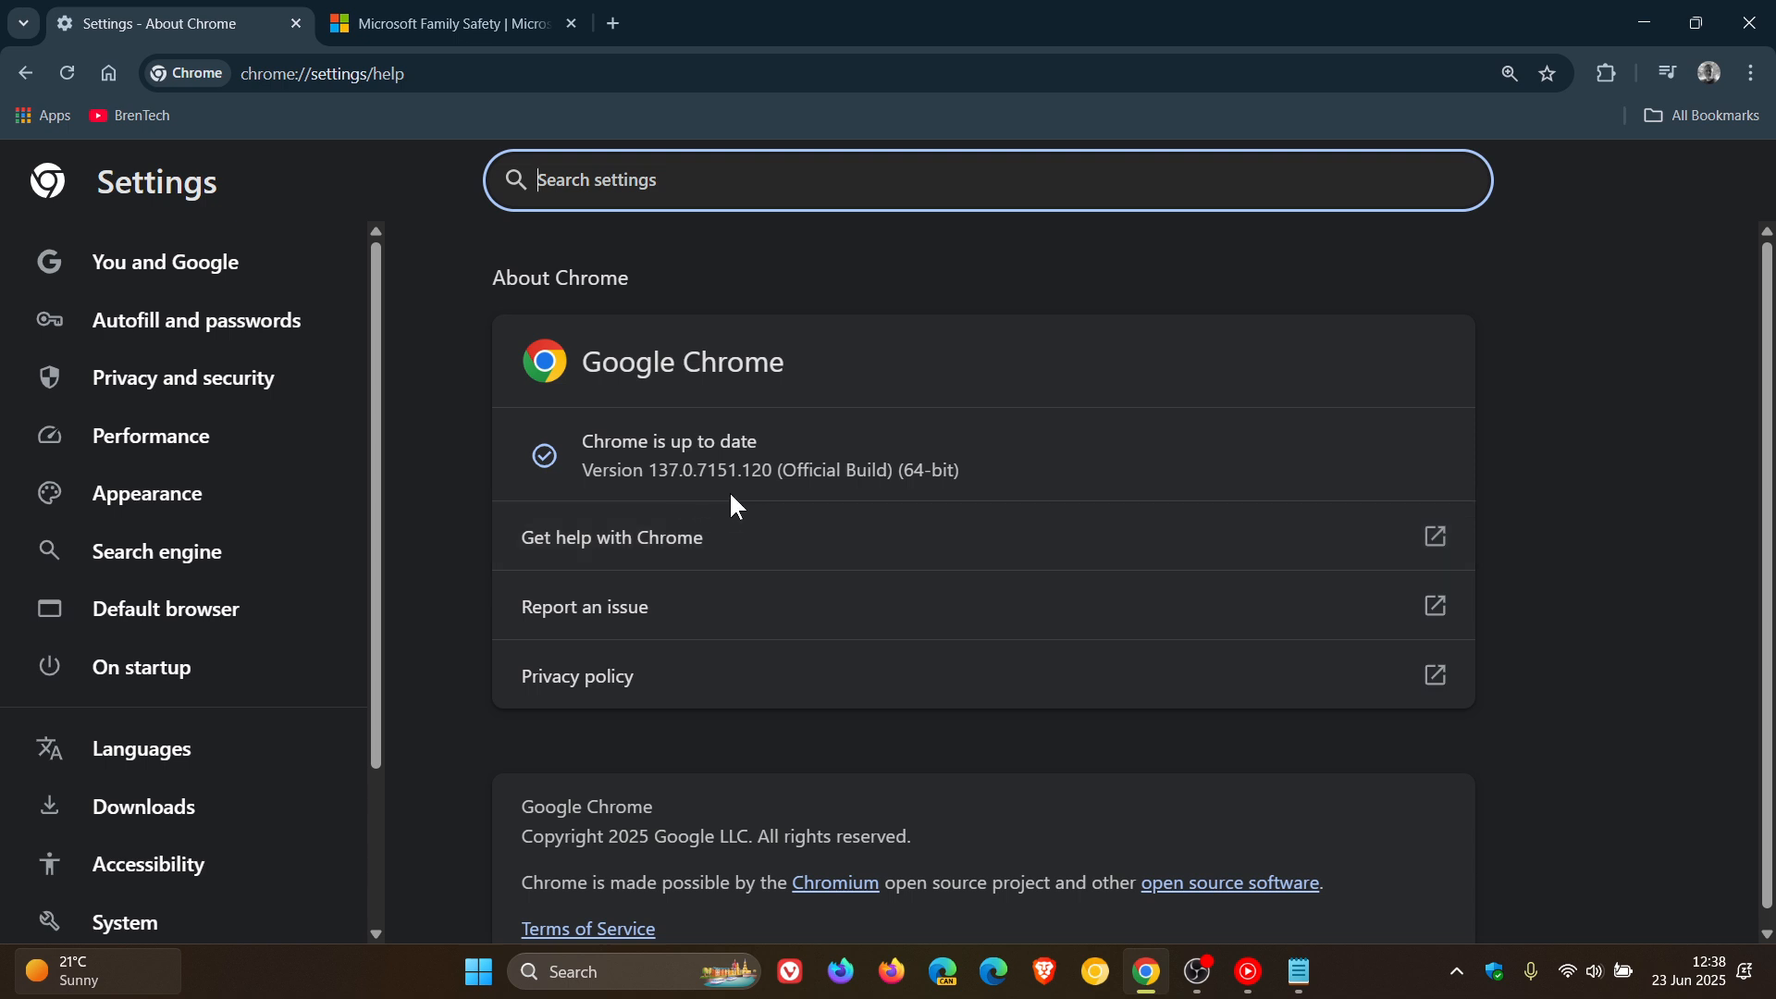
{"action": "mouse_move", "coordinate": [768, 508]}
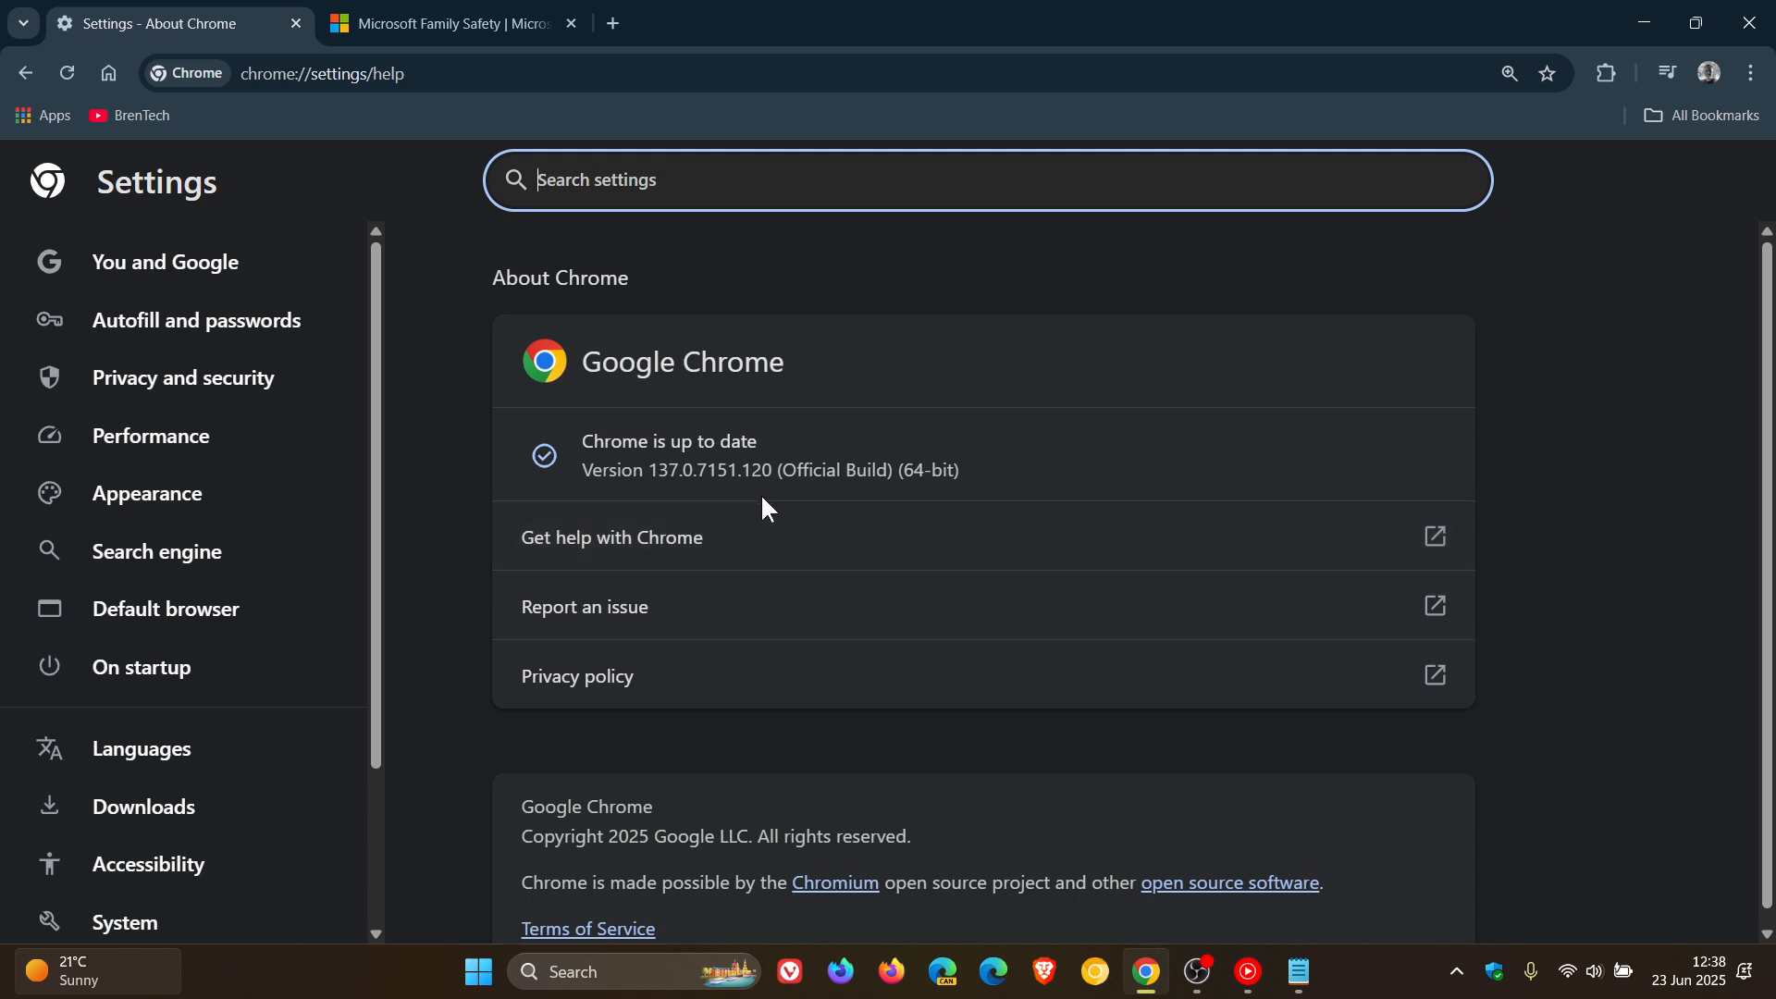
{"action": "double_click", "coordinate": [748, 471]}
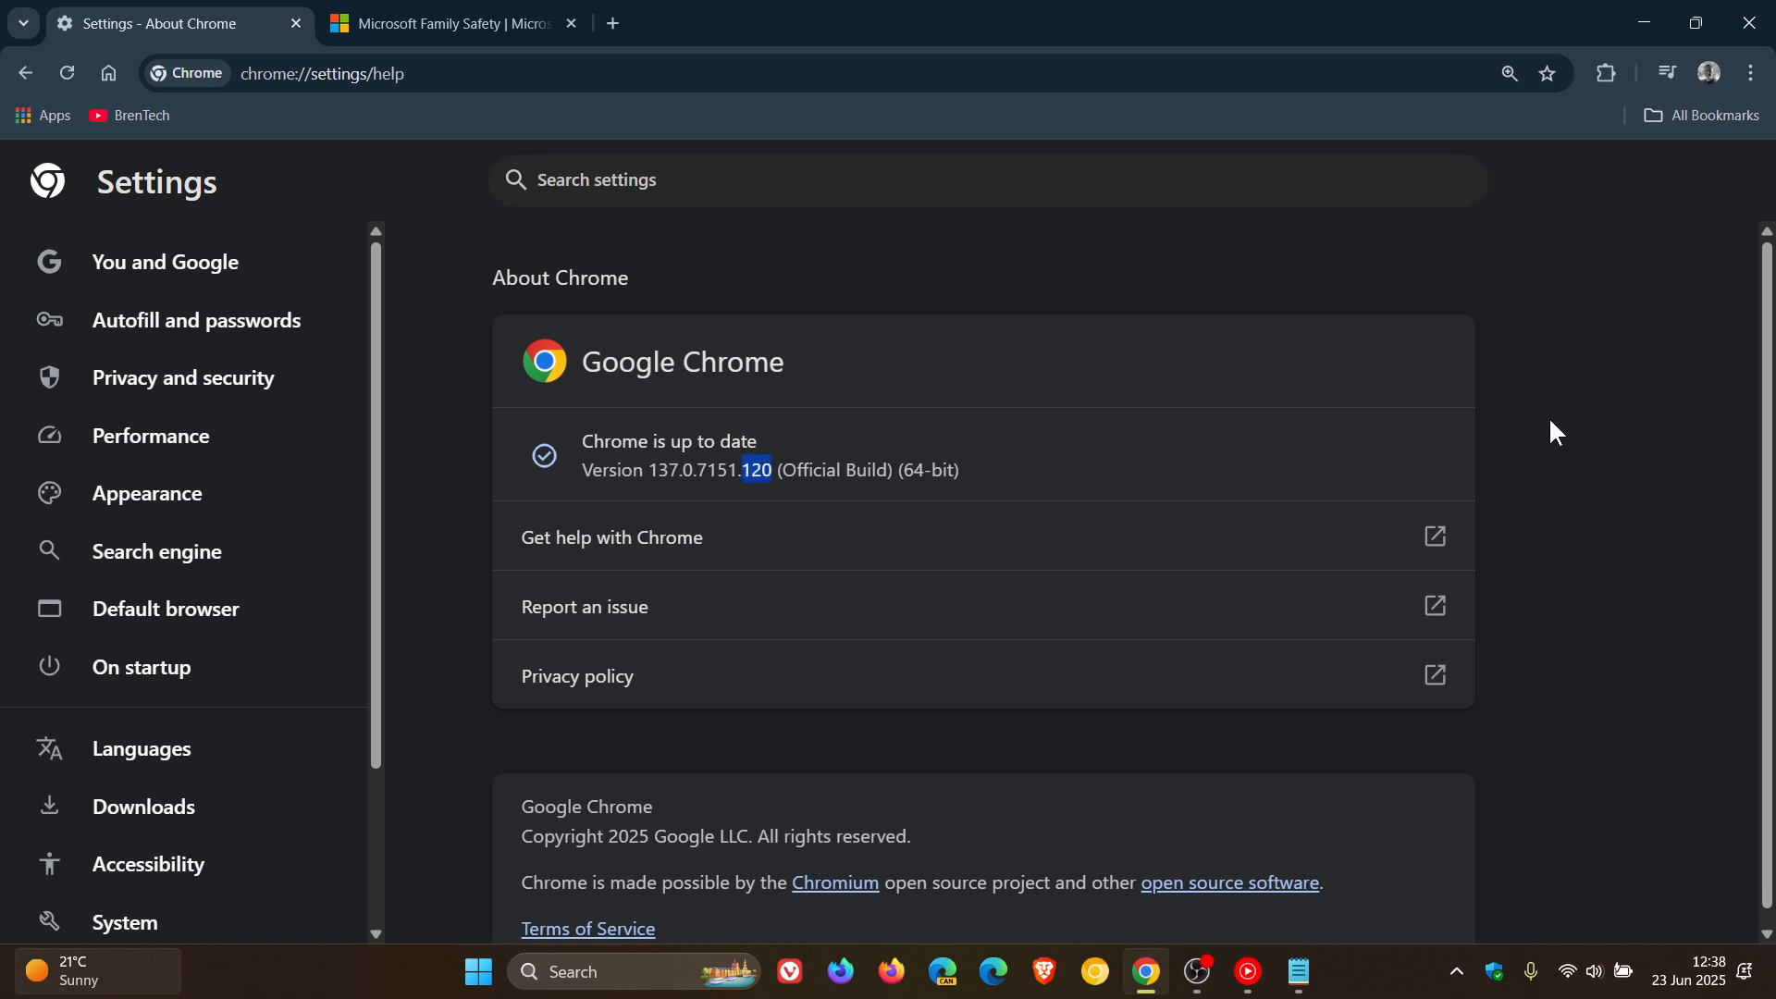
{"action": "left_click", "coordinate": [448, 22]}
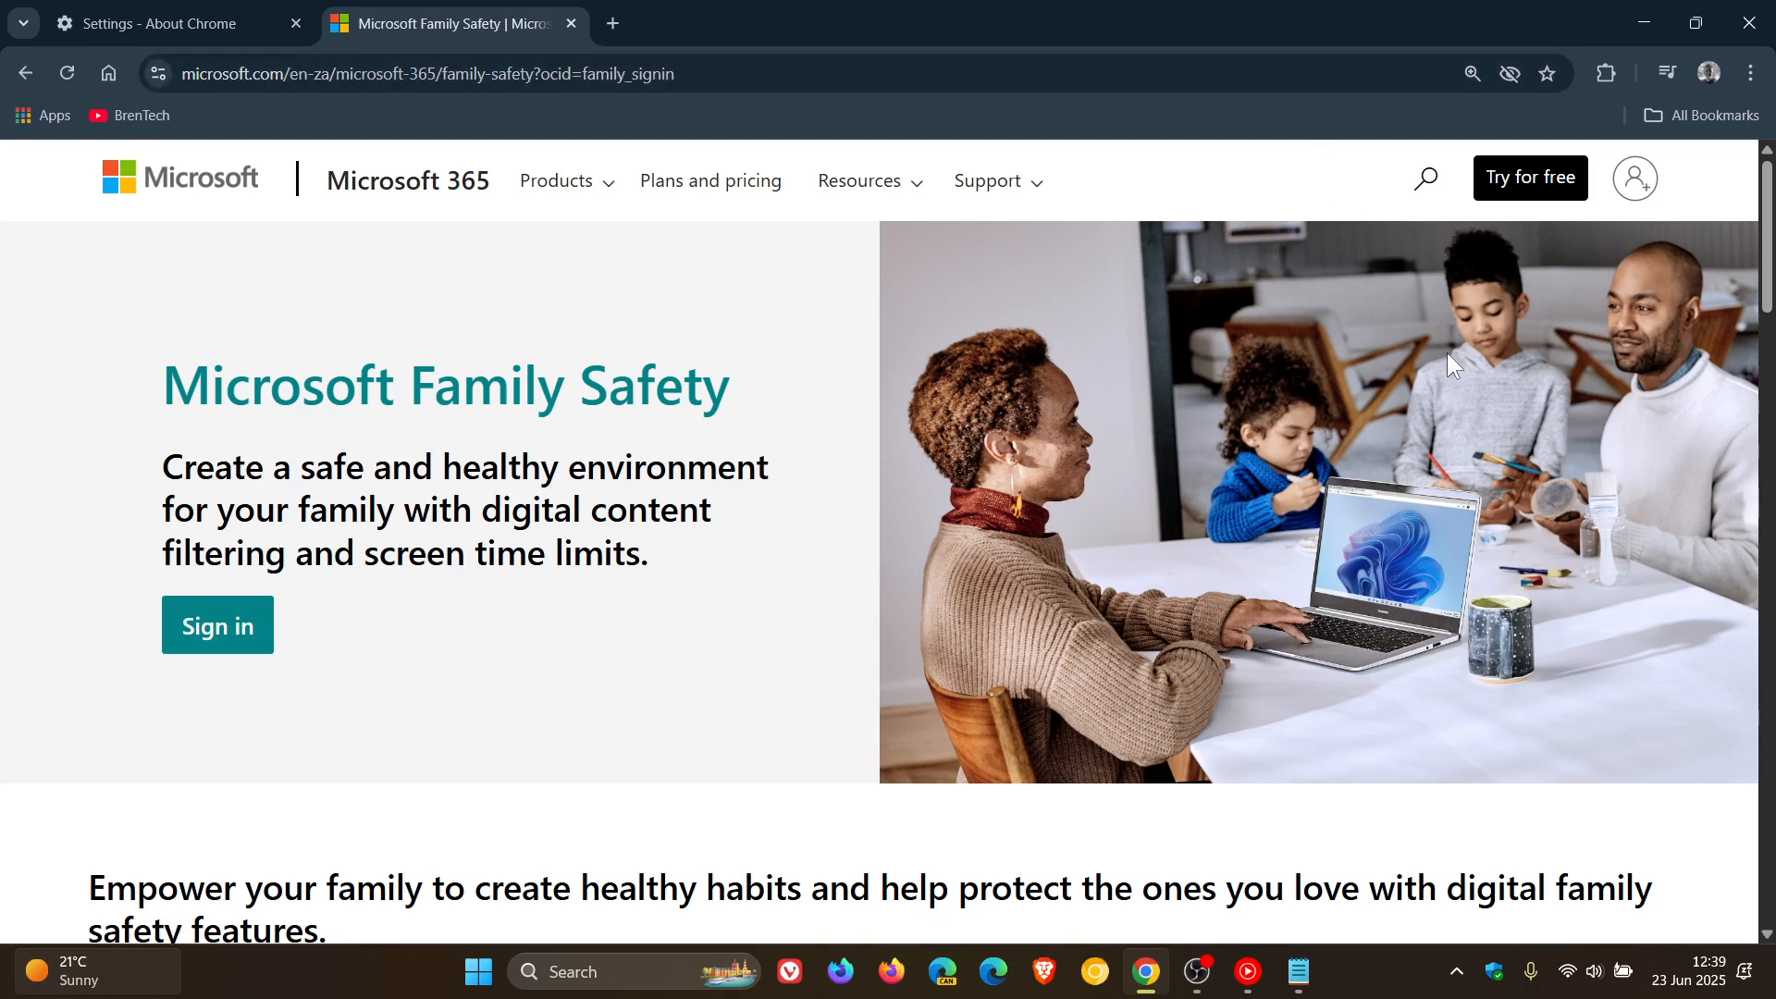
{"action": "mouse_move", "coordinate": [1388, 498]}
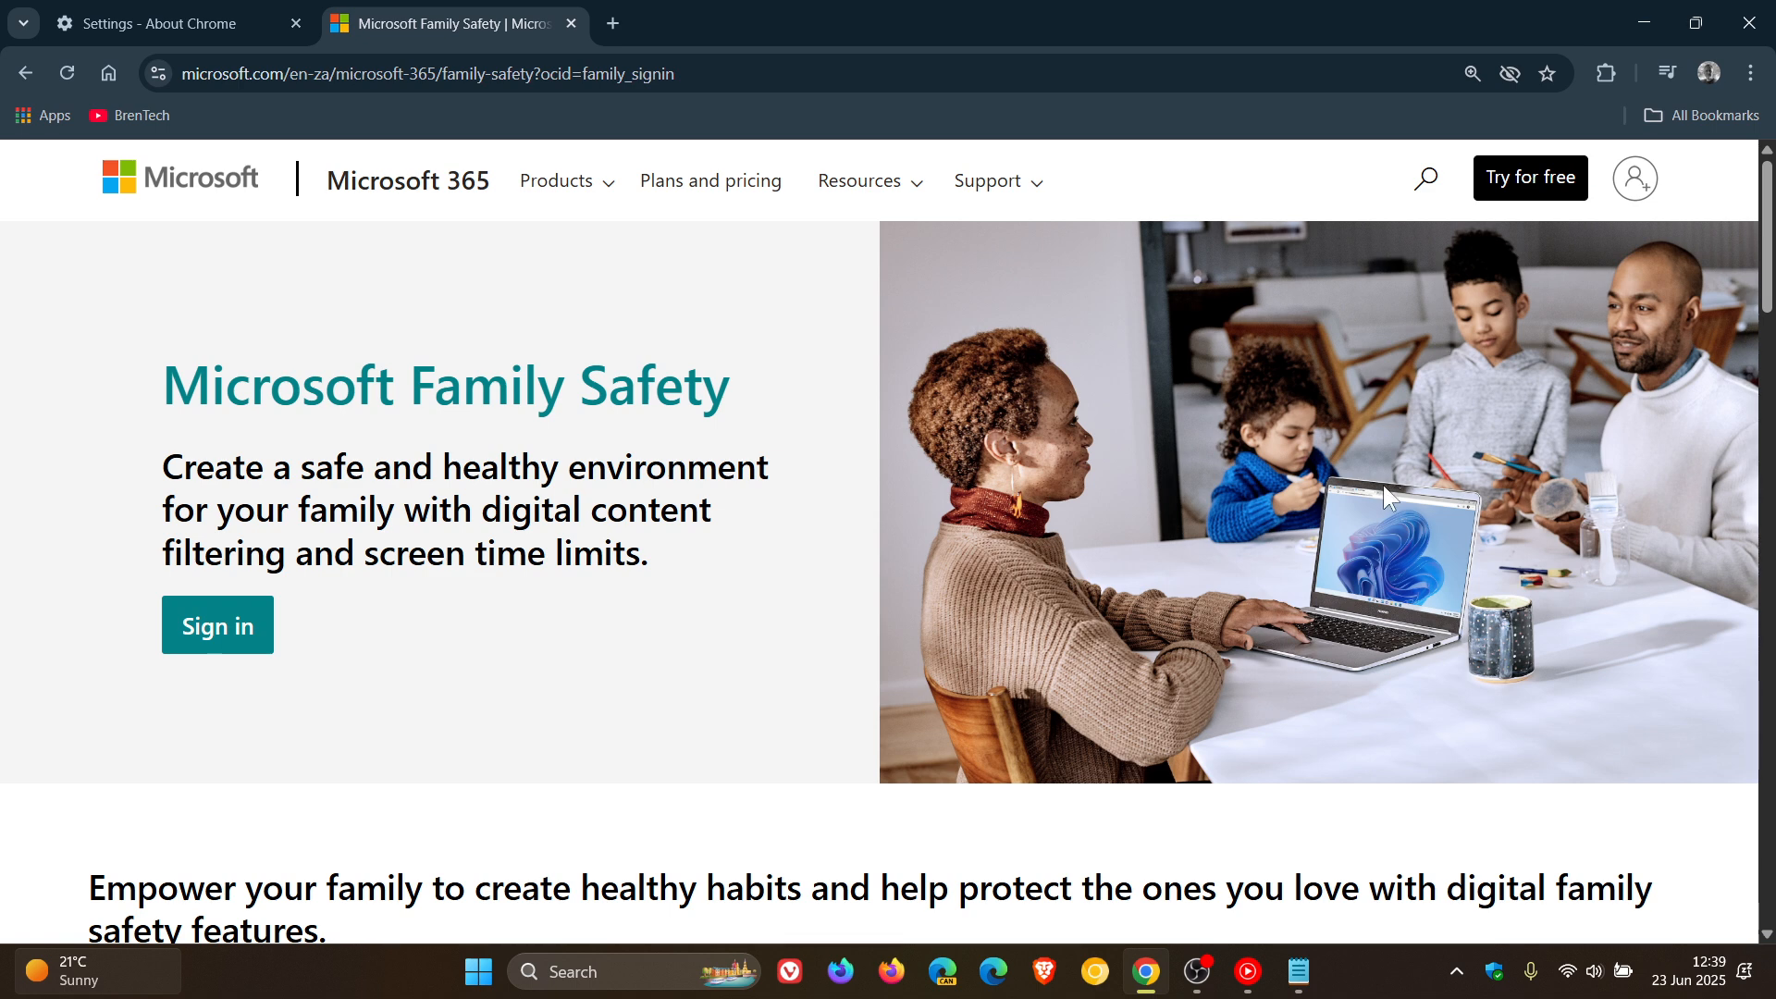
{"action": "mouse_move", "coordinate": [993, 972]}
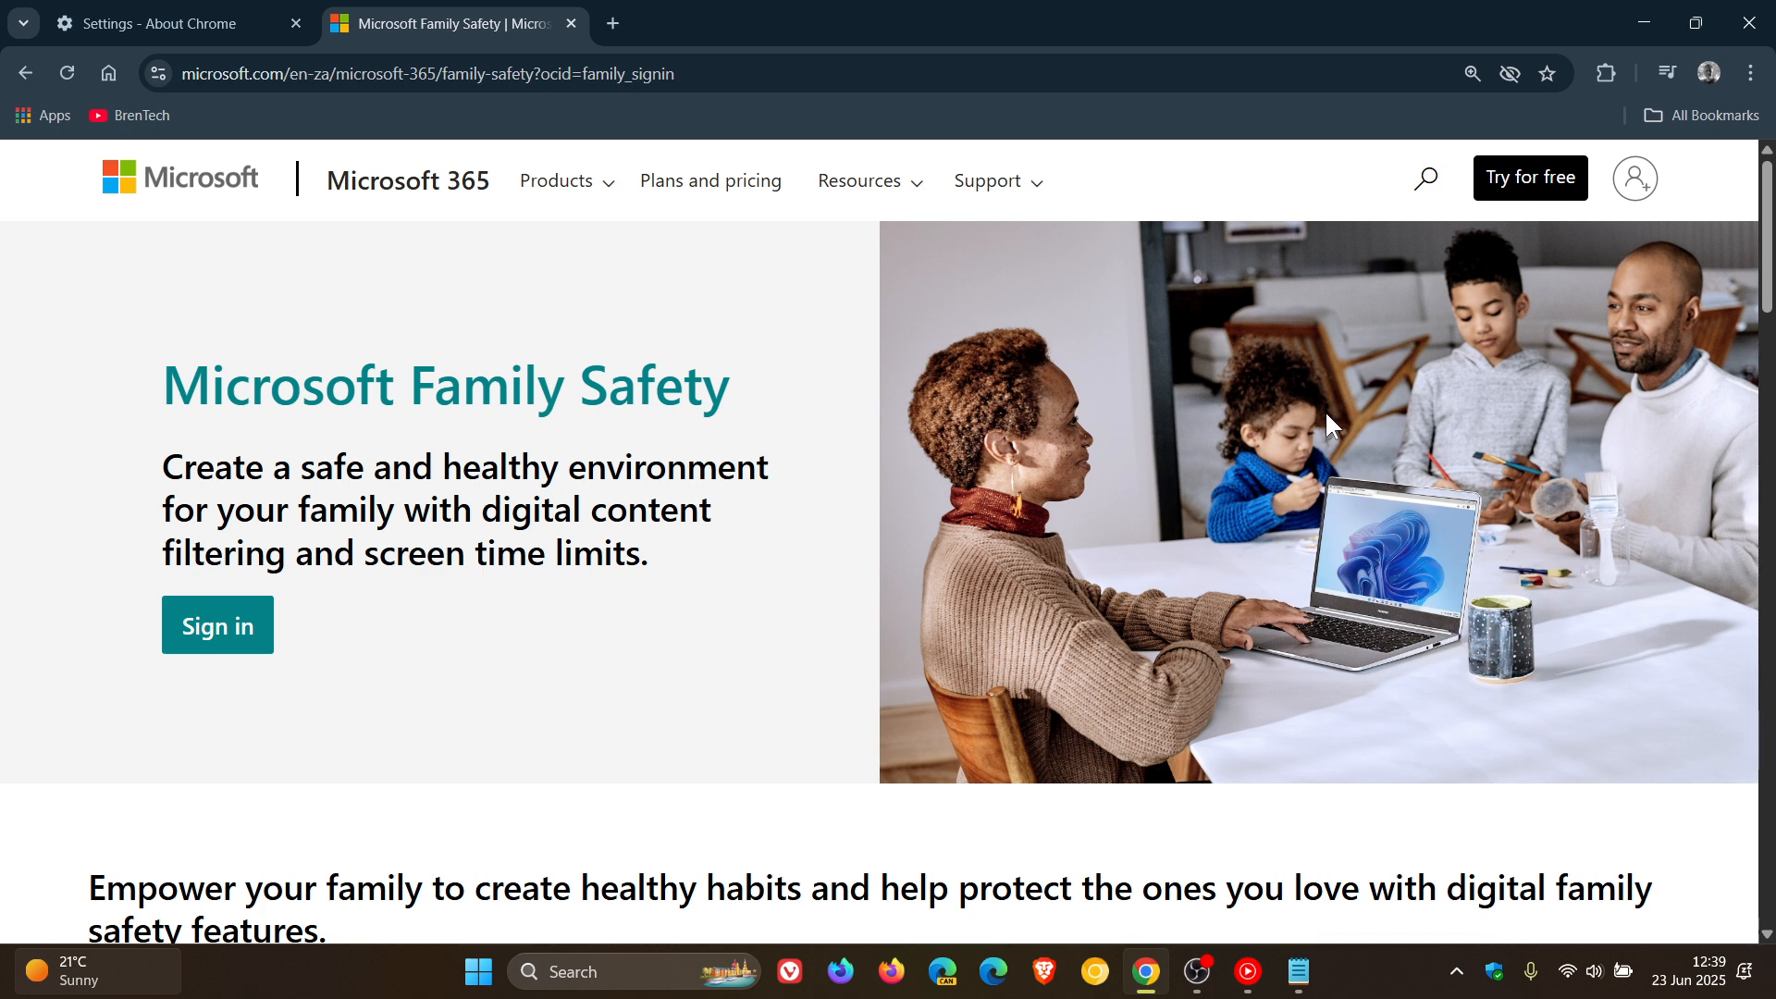
{"action": "mouse_move", "coordinate": [1243, 666]}
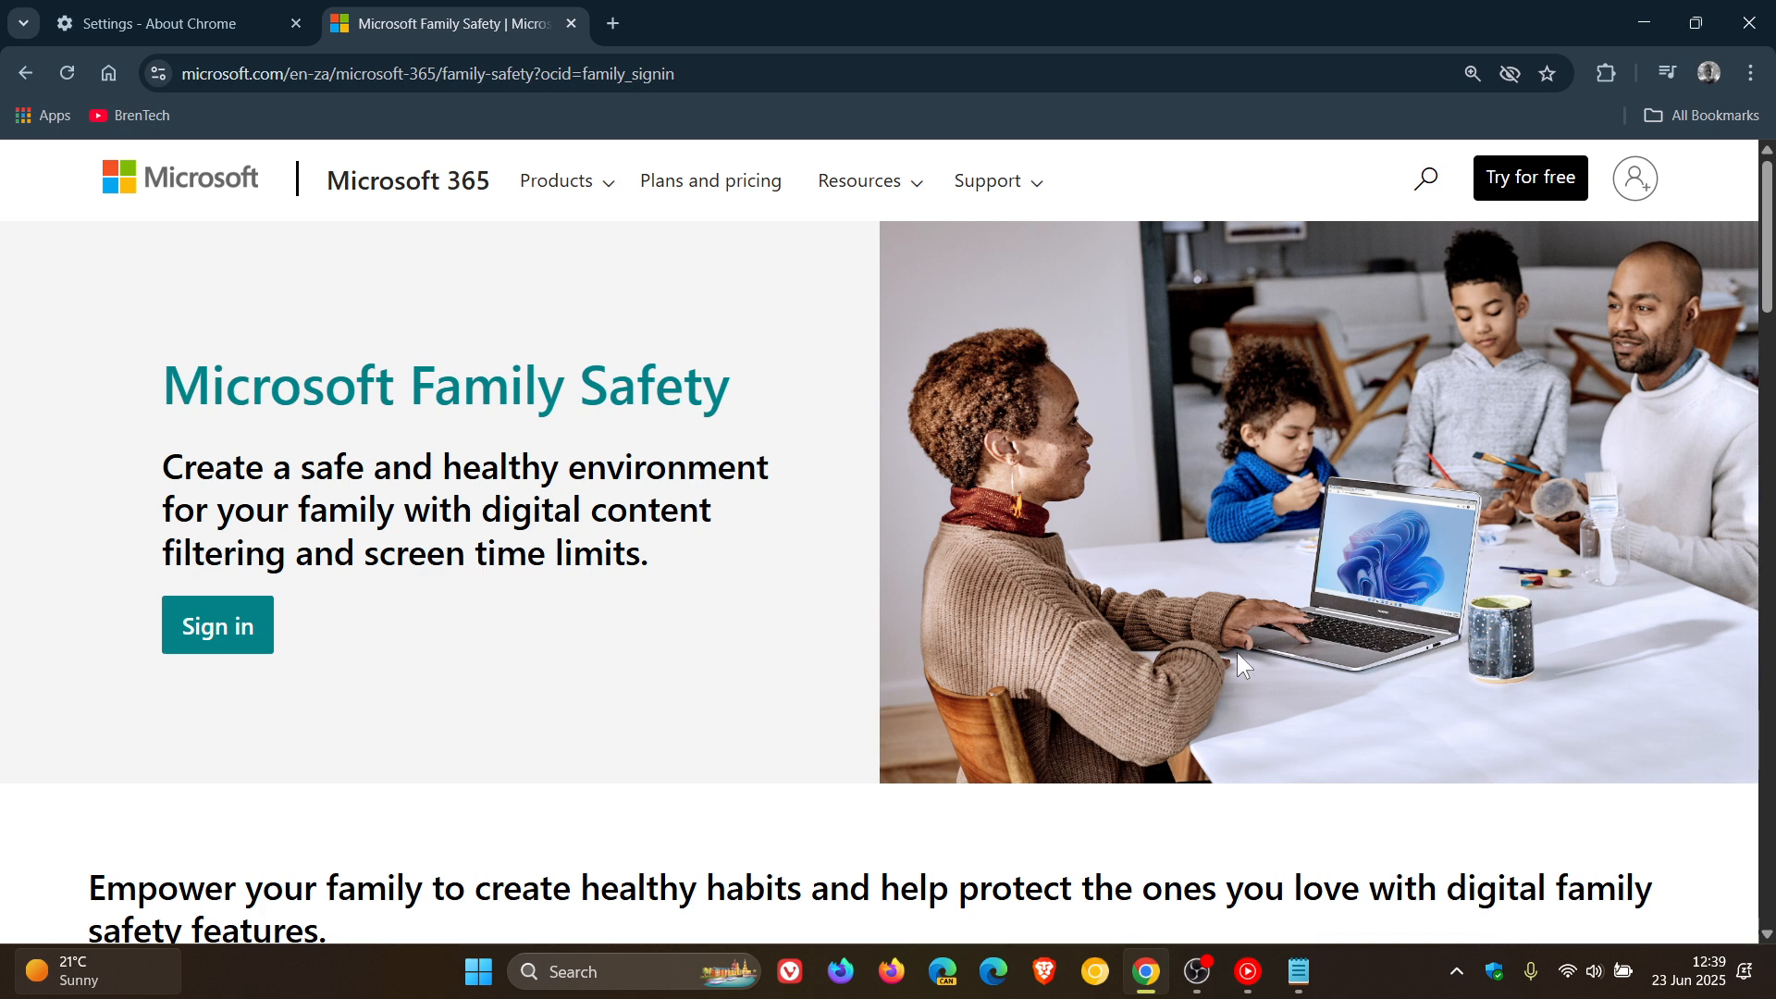
Step: Switch tabs back to a new tab page and bring up Notepad's Chrome unblocking steps
{"action": "left_click", "coordinate": [158, 22]}
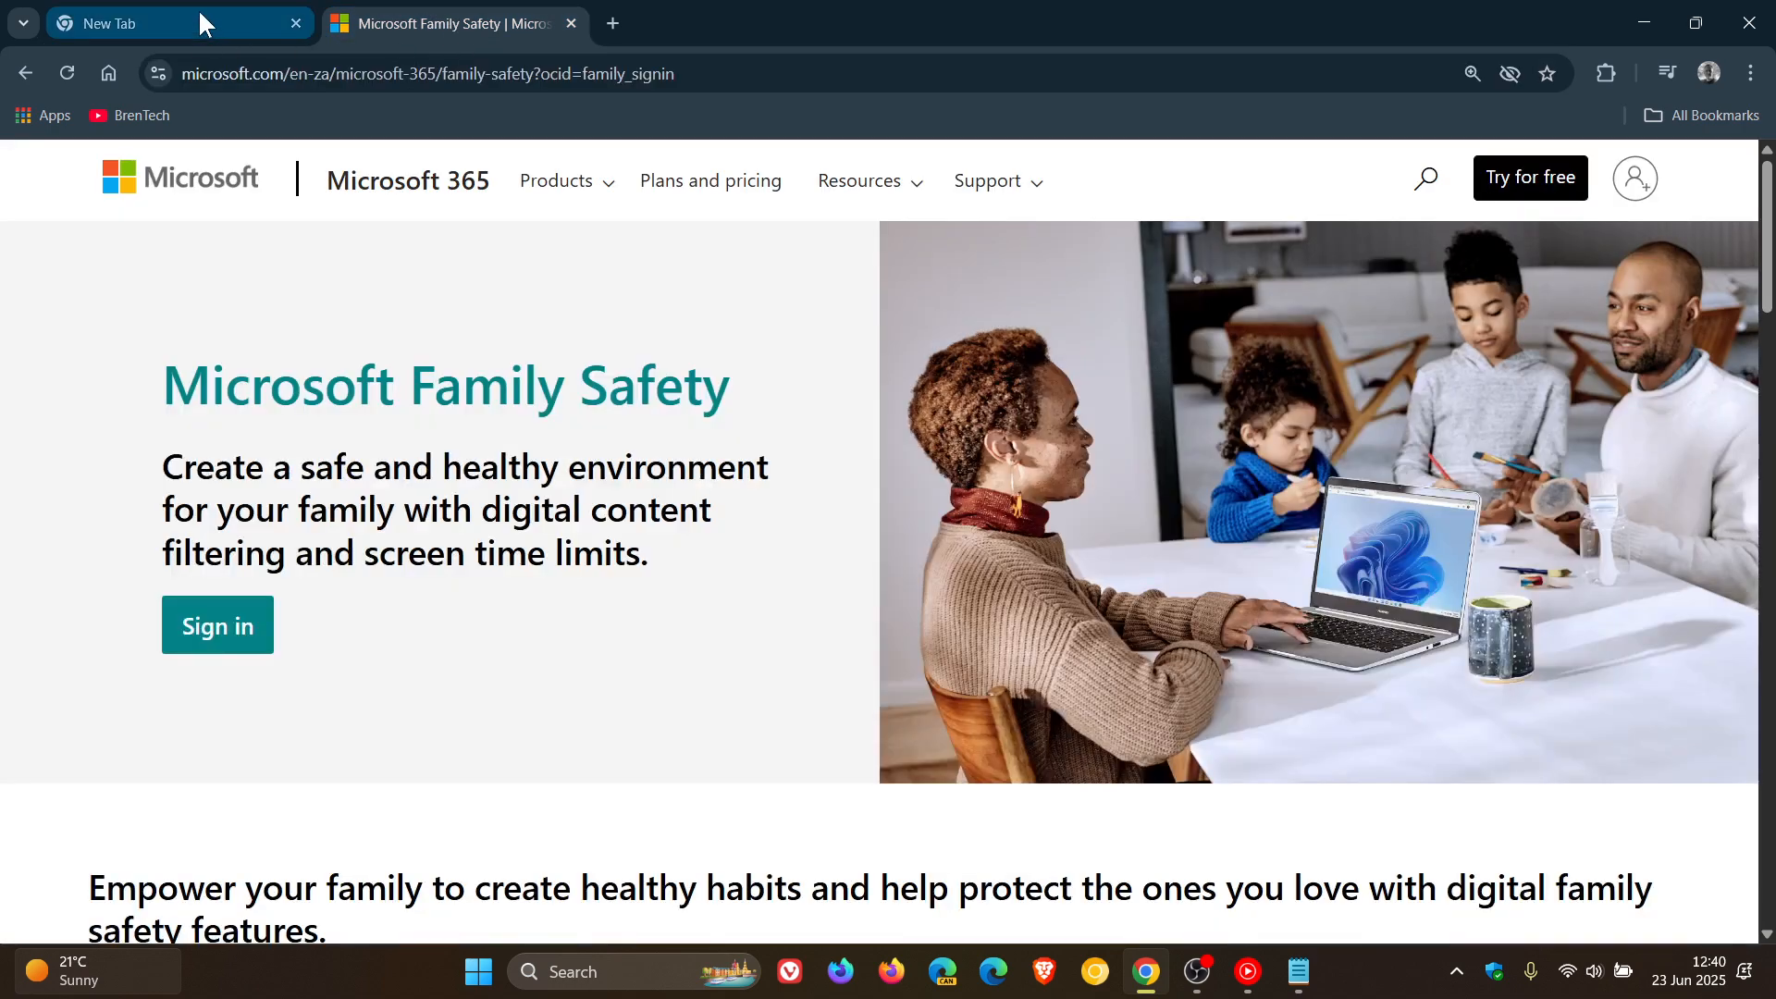
{"action": "left_click", "coordinate": [147, 22]}
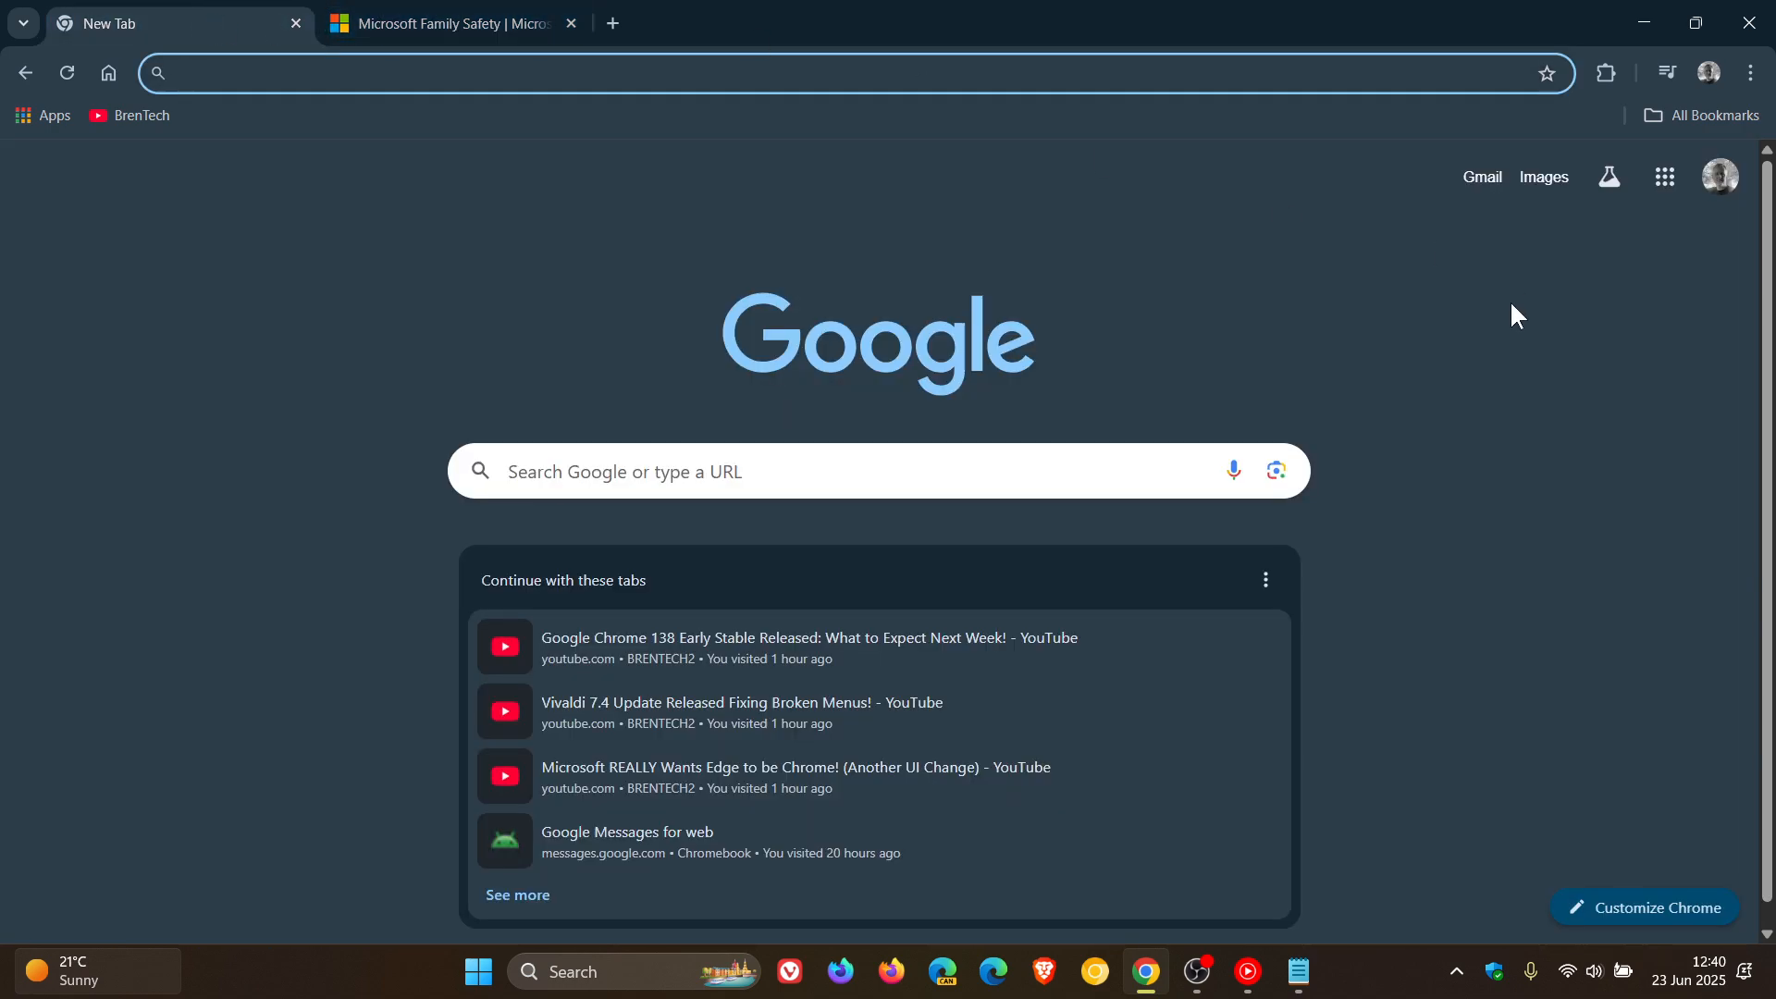
{"action": "left_click", "coordinate": [1296, 979]}
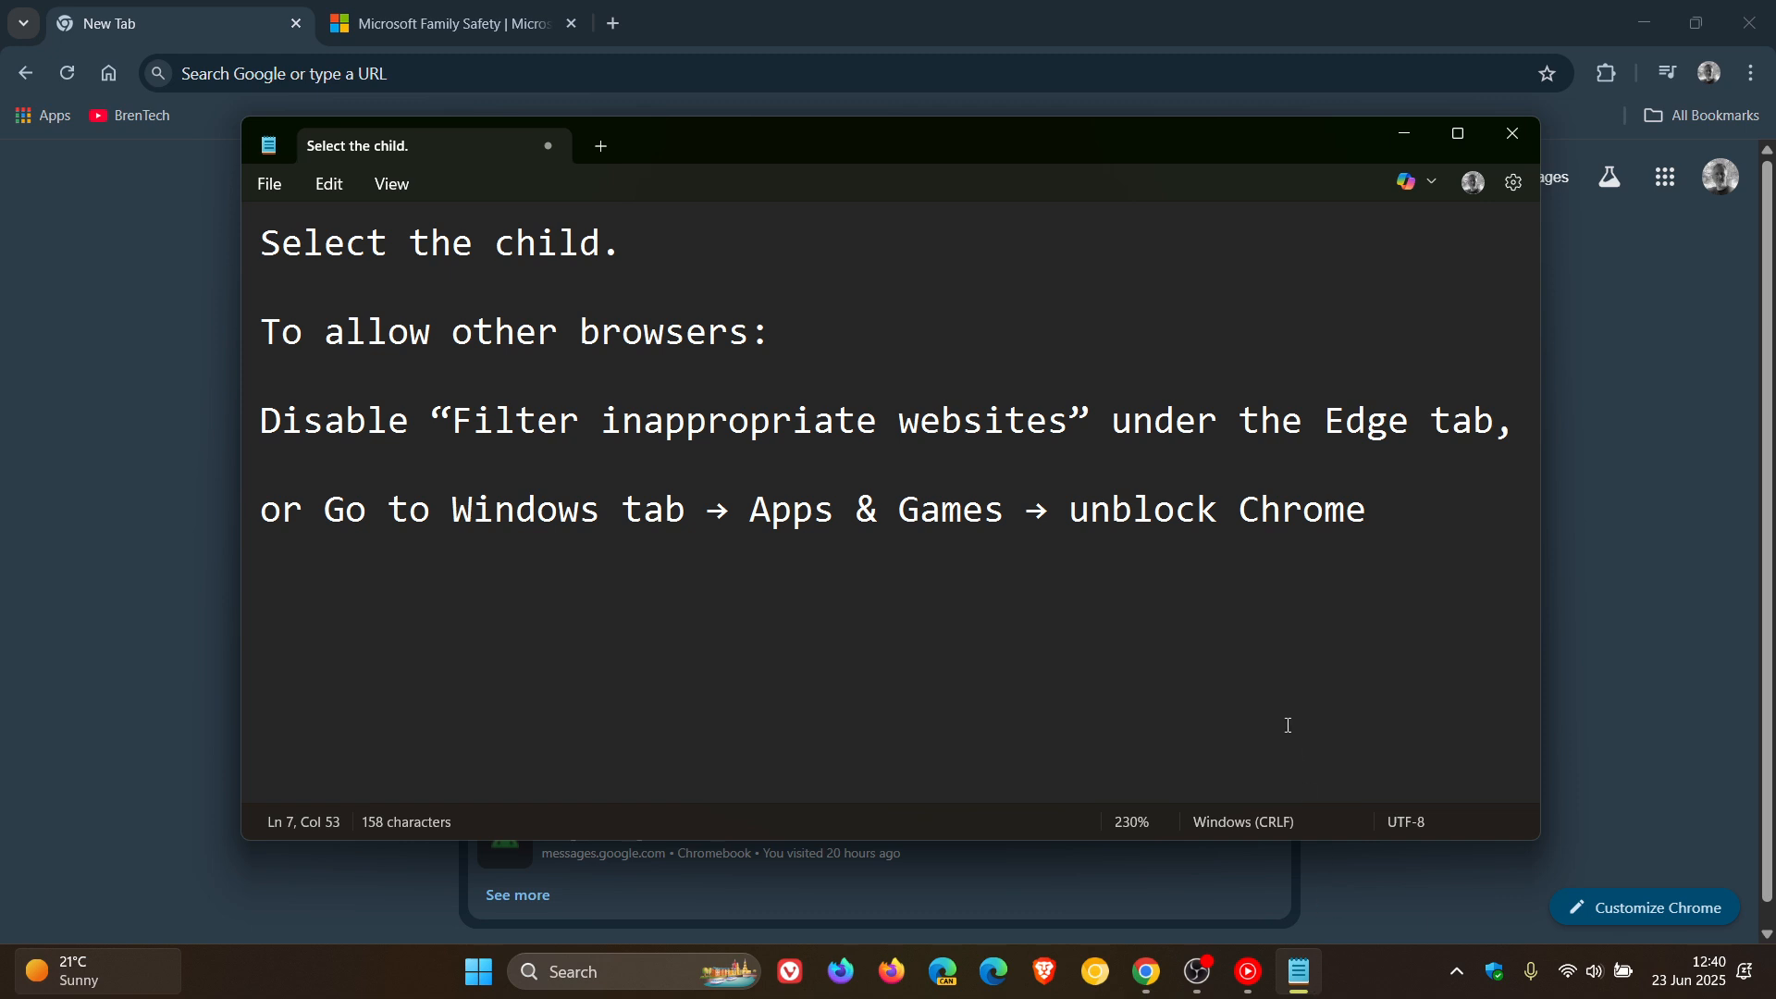
{"action": "mouse_move", "coordinate": [1302, 185]}
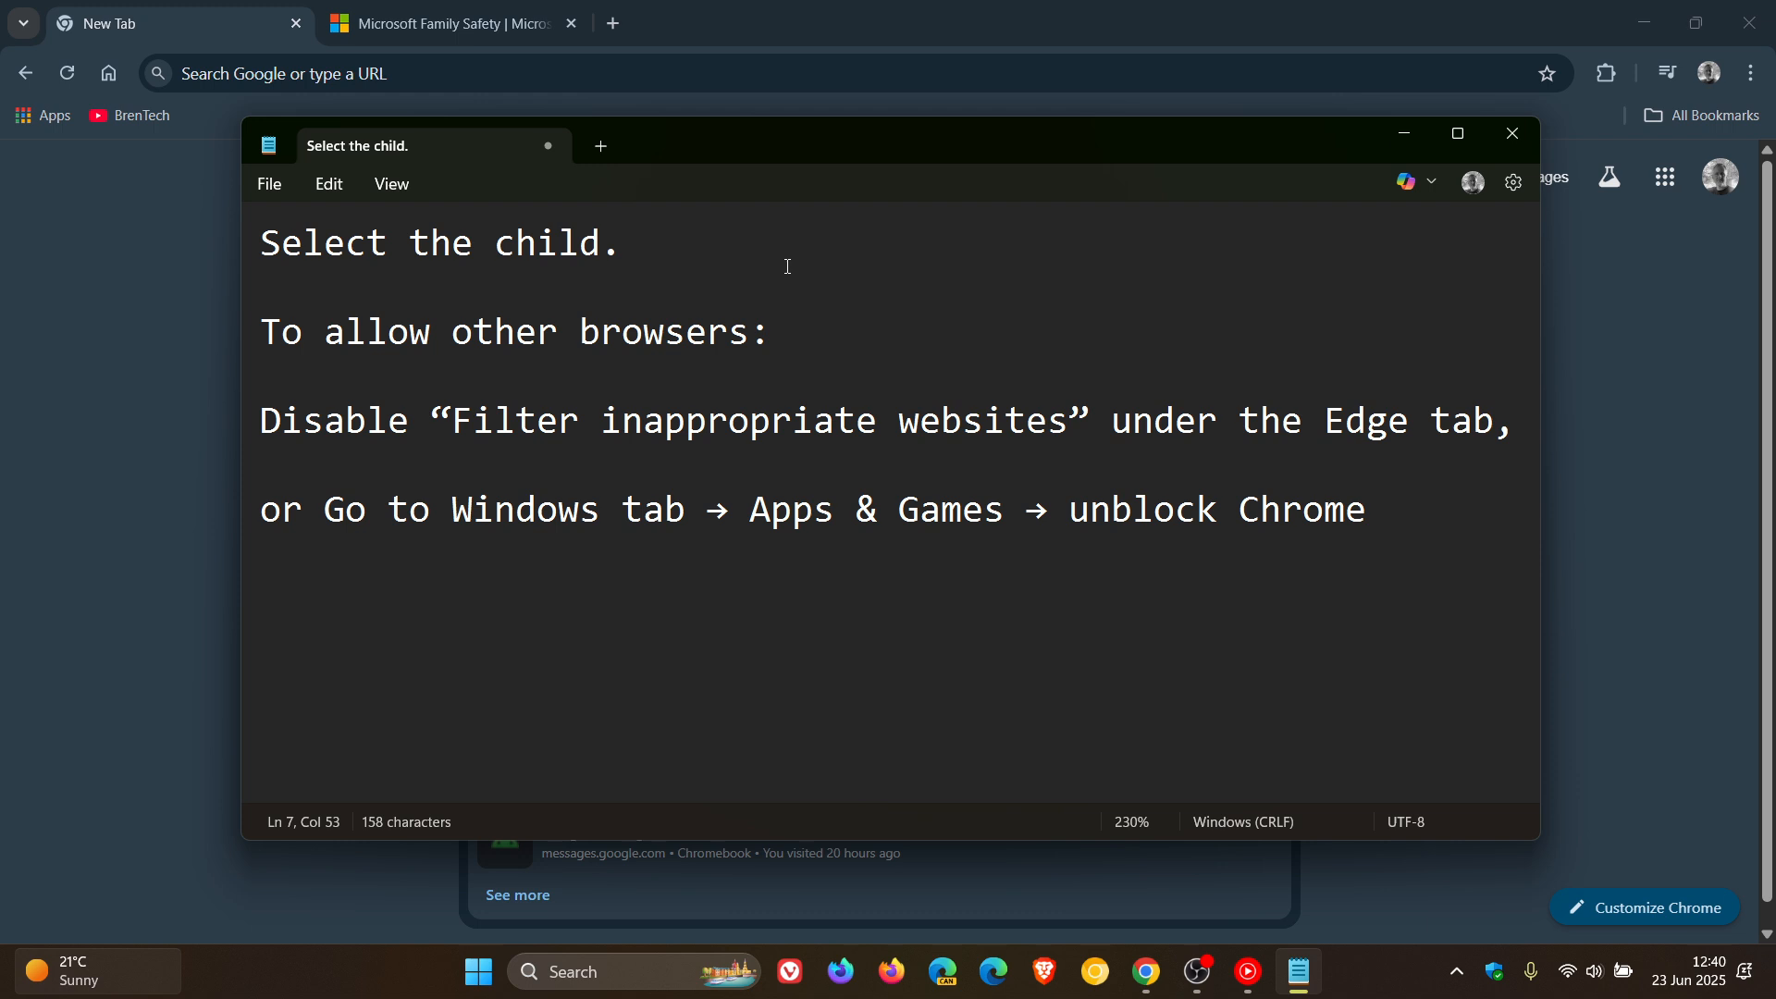
{"action": "mouse_move", "coordinate": [801, 252]}
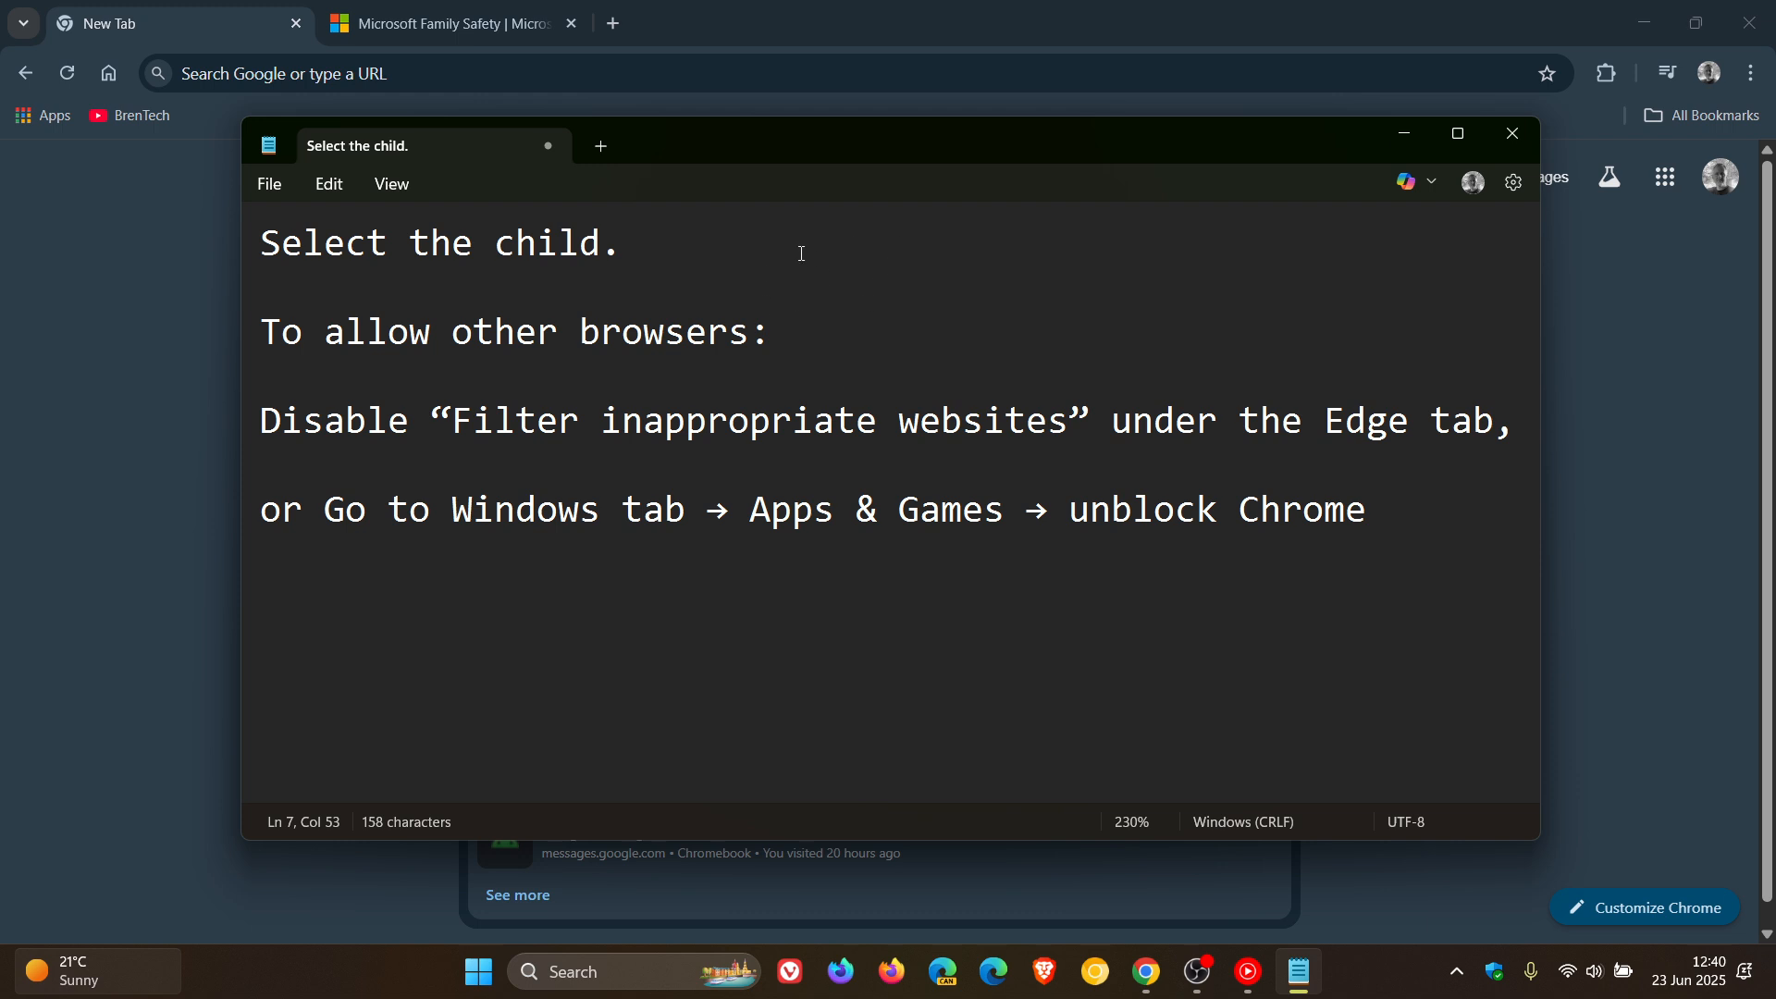
{"action": "mouse_move", "coordinate": [848, 296]}
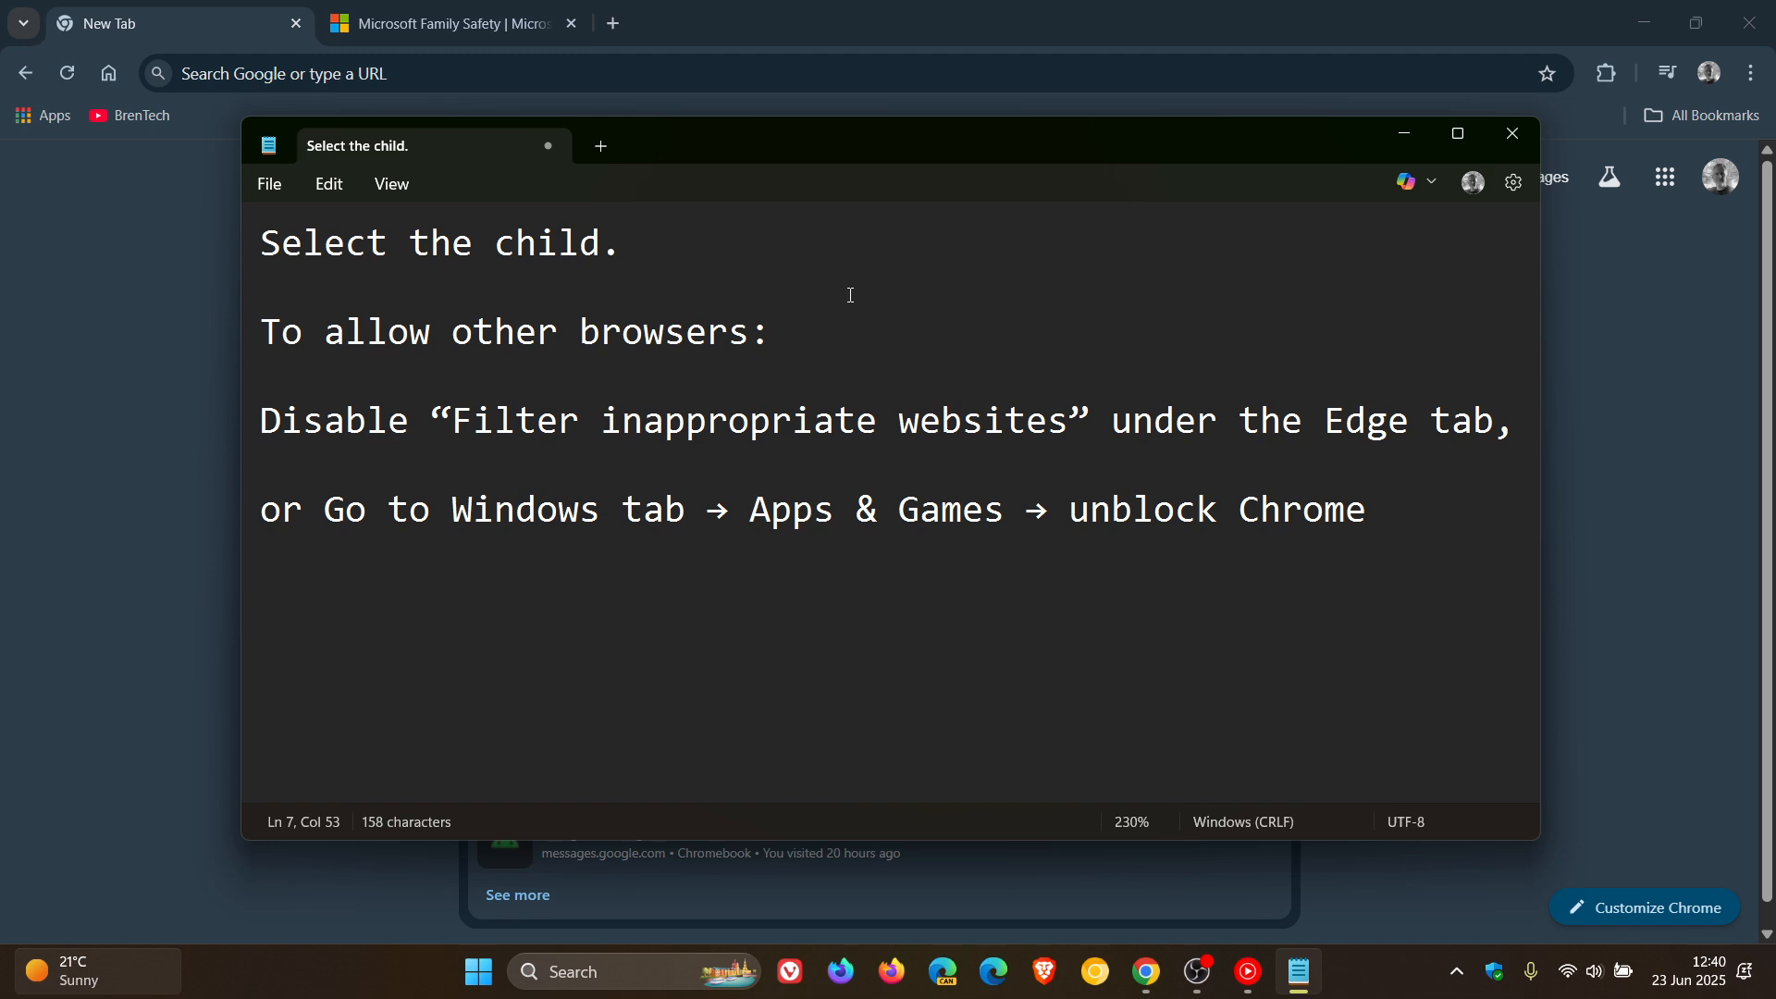
{"action": "mouse_move", "coordinate": [560, 474]}
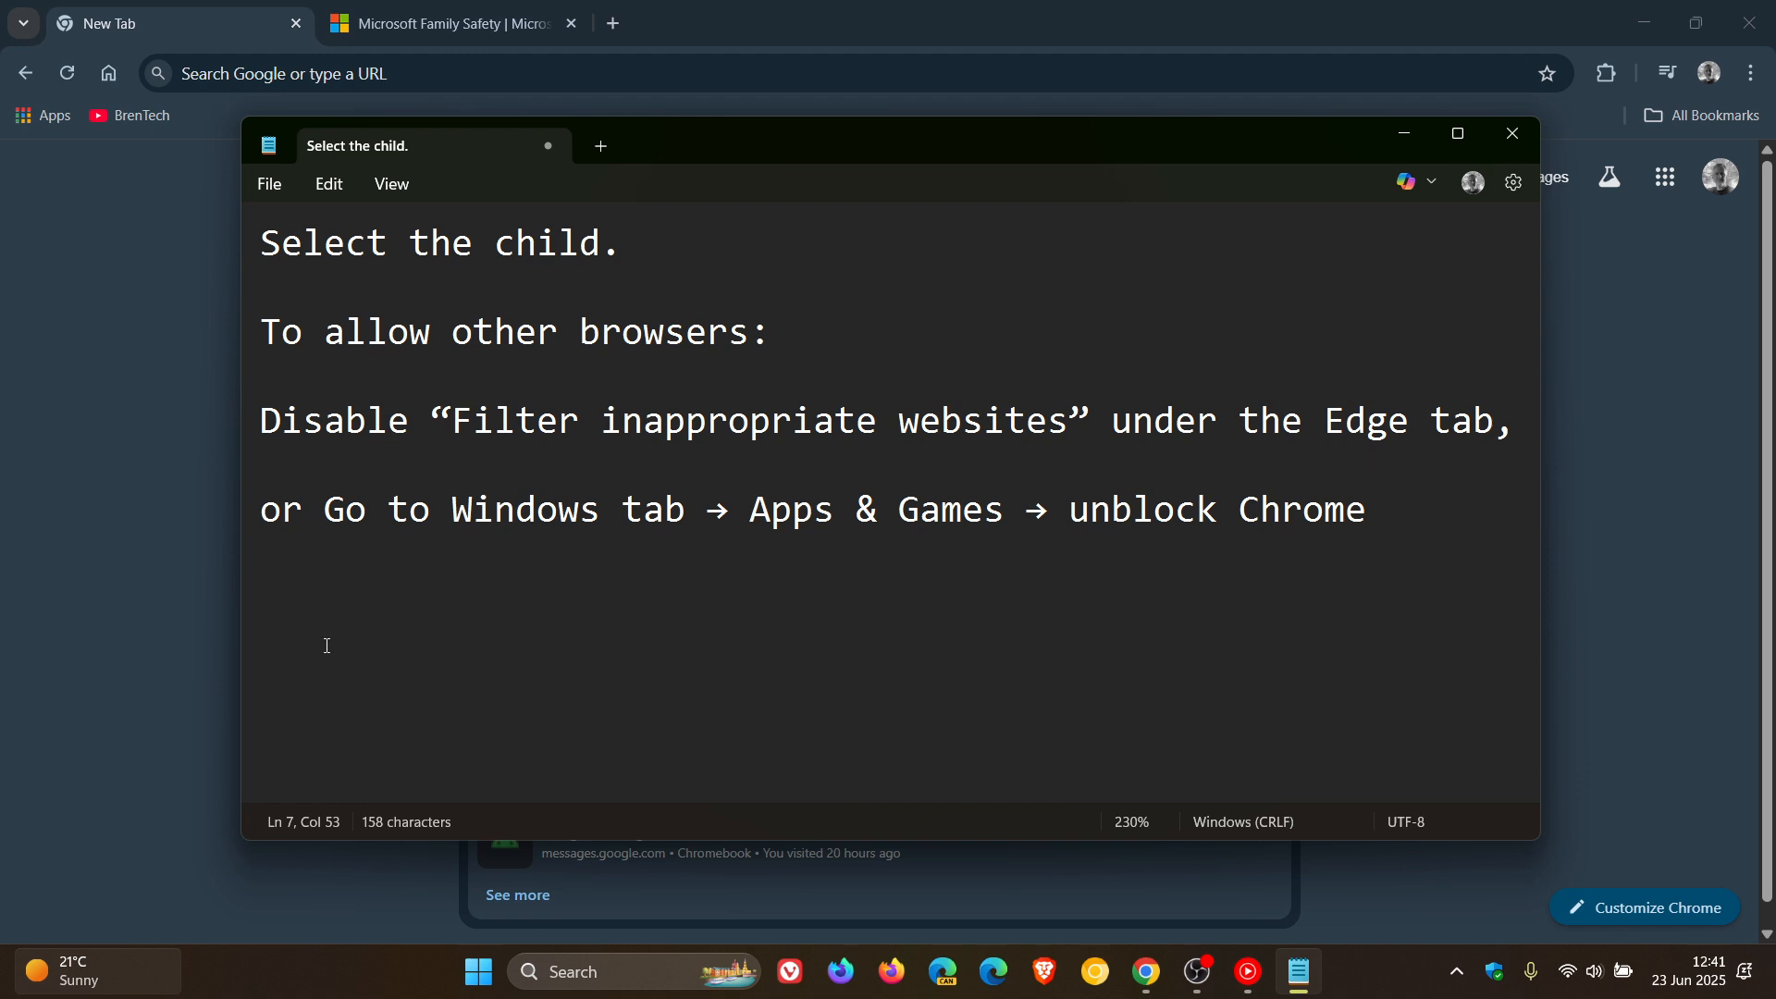
{"action": "mouse_move", "coordinate": [951, 588]}
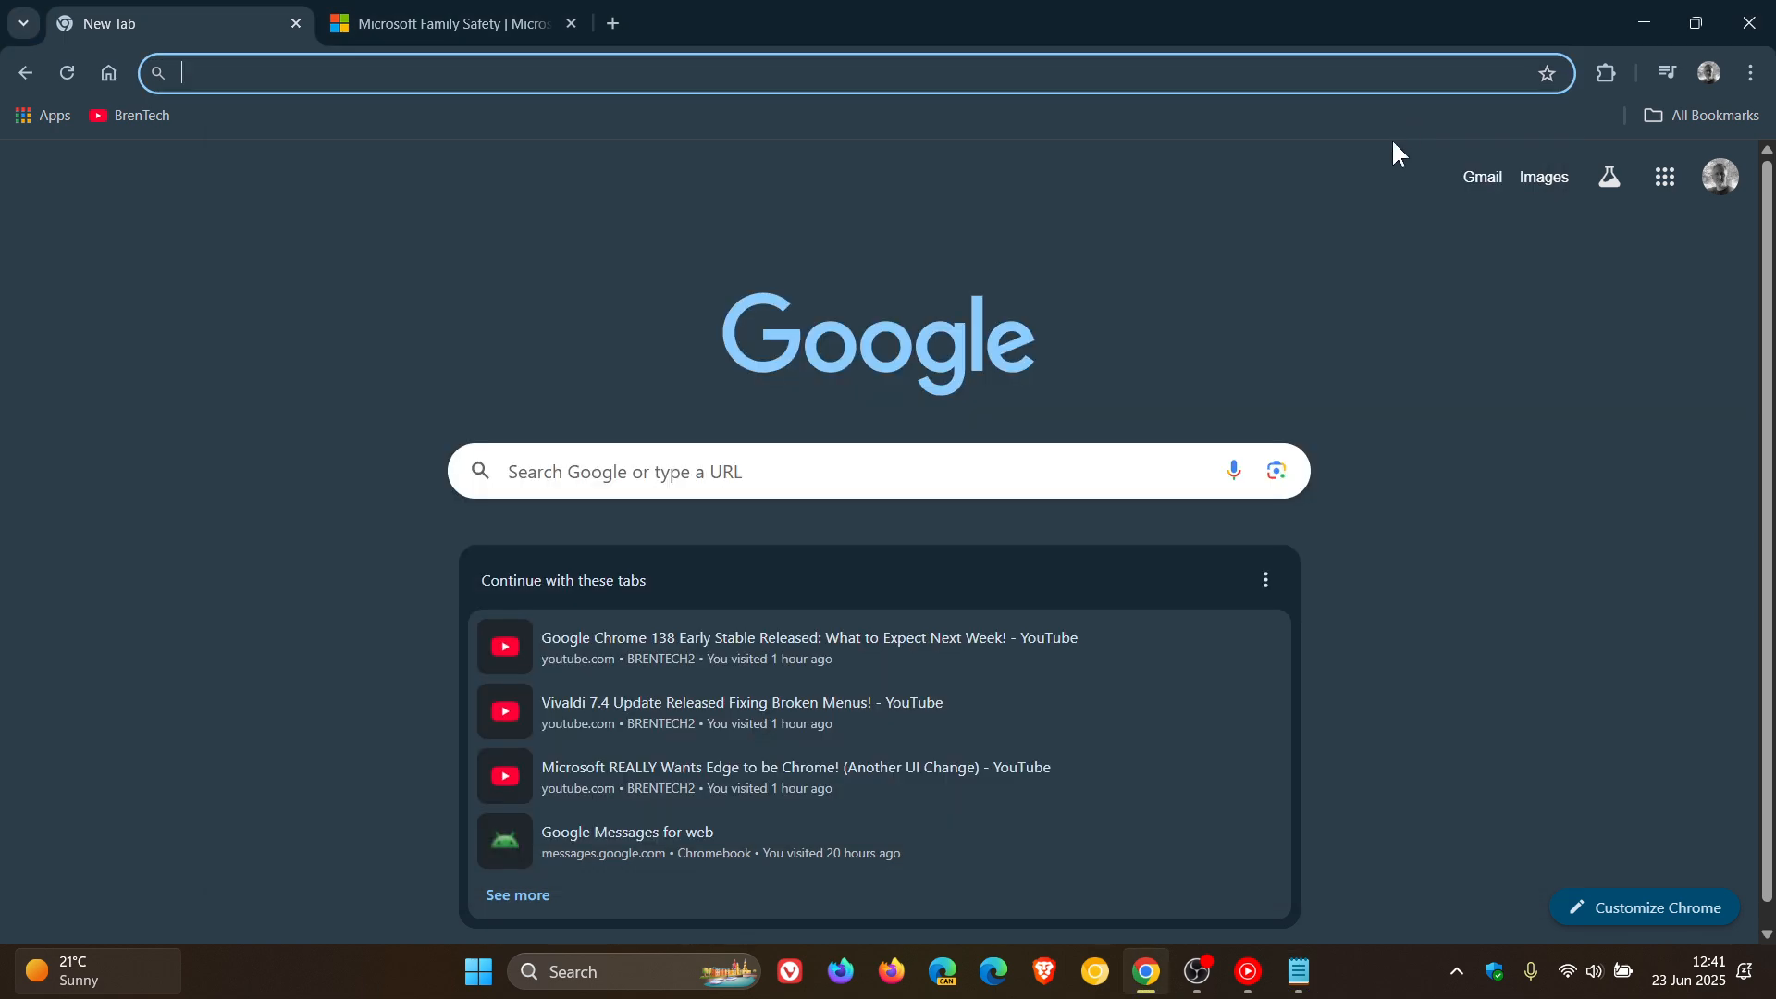
{"action": "mouse_move", "coordinate": [1419, 374]}
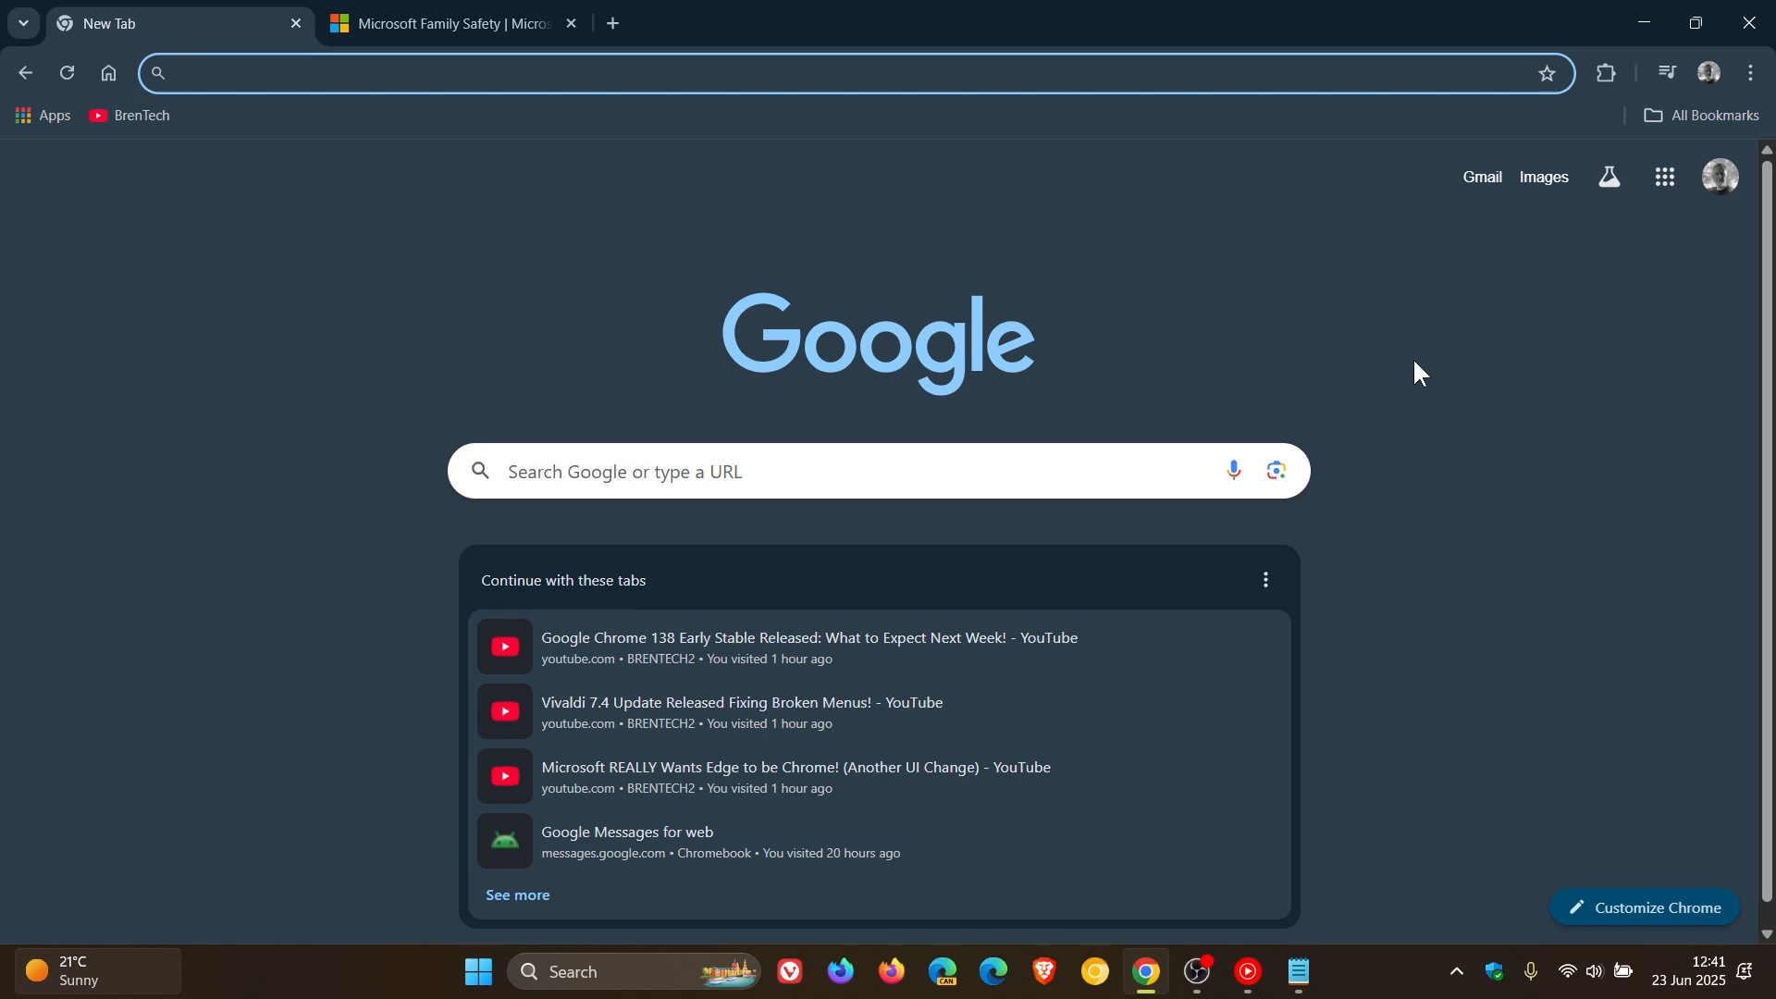
{"action": "mouse_move", "coordinate": [1366, 347]}
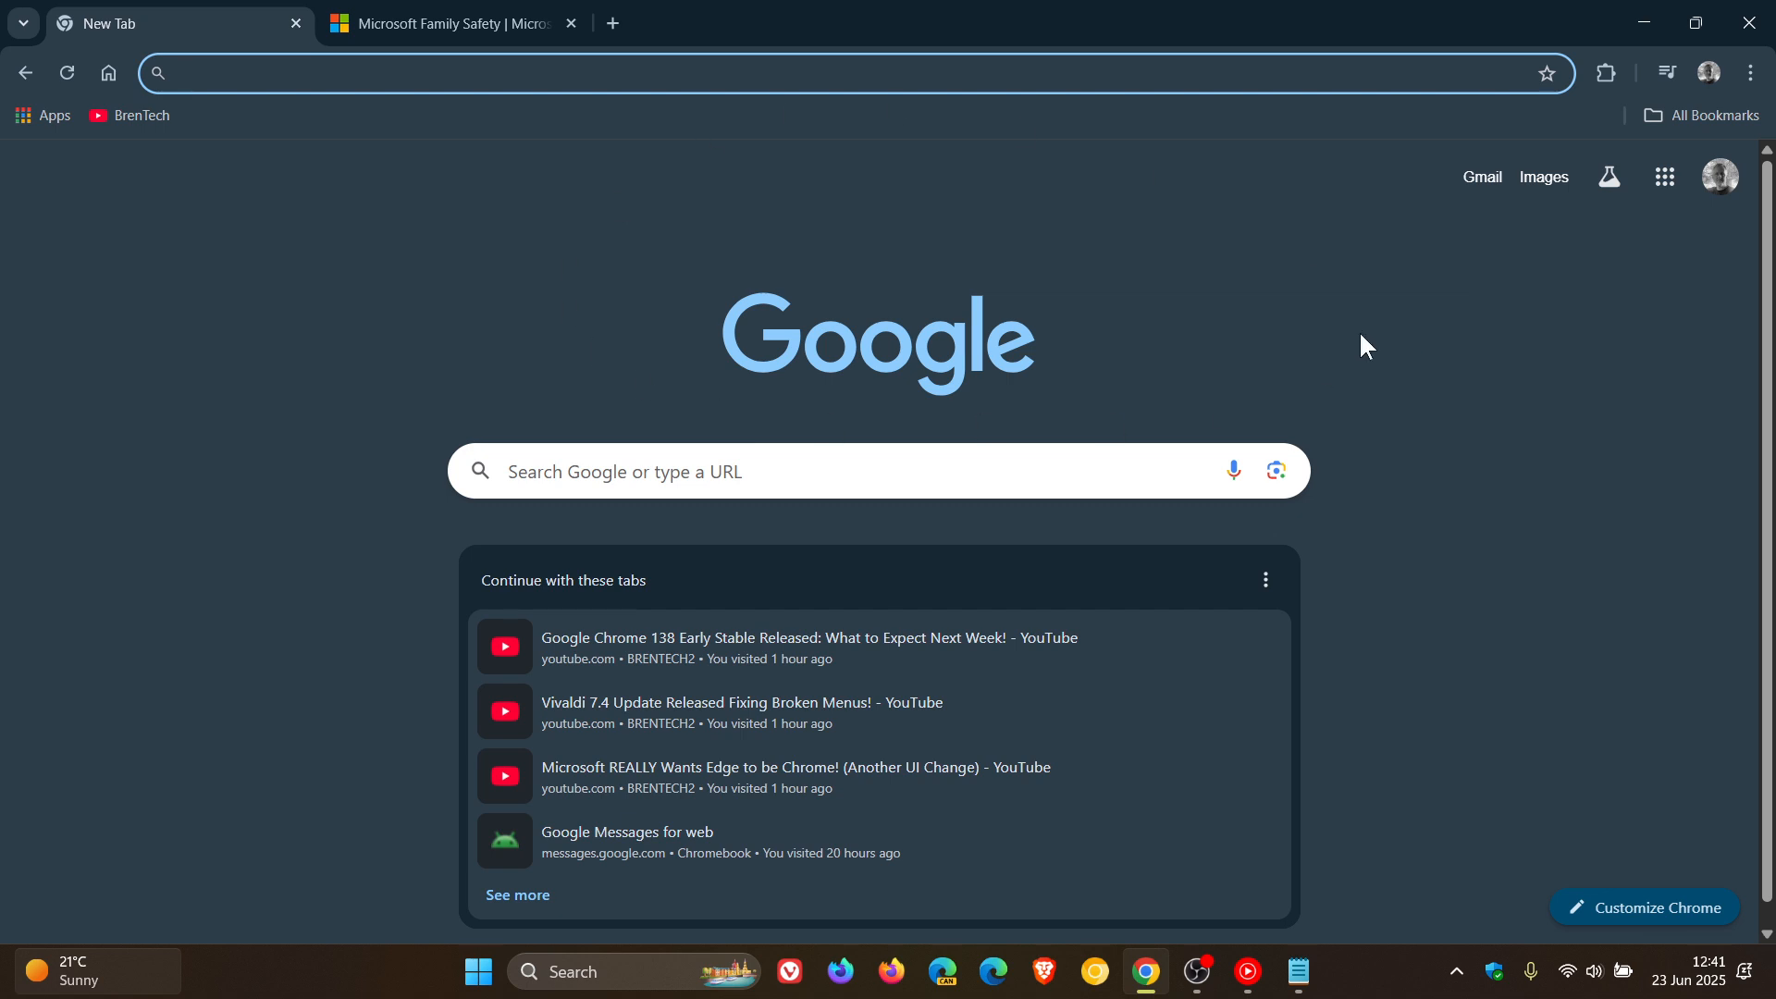